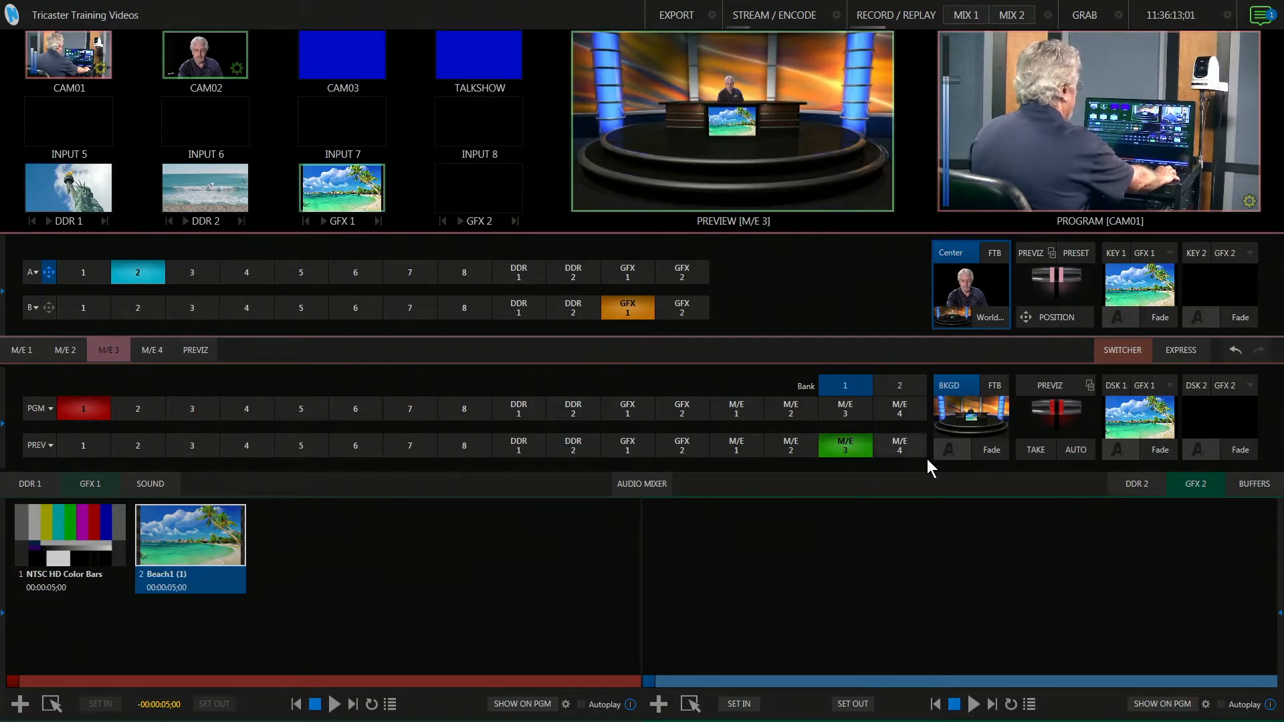
Step: Transition the M/E 3 anchor-desk virtual set to program, leaving CAM01 in preview
{"action": "left_click", "coordinate": [1076, 449]}
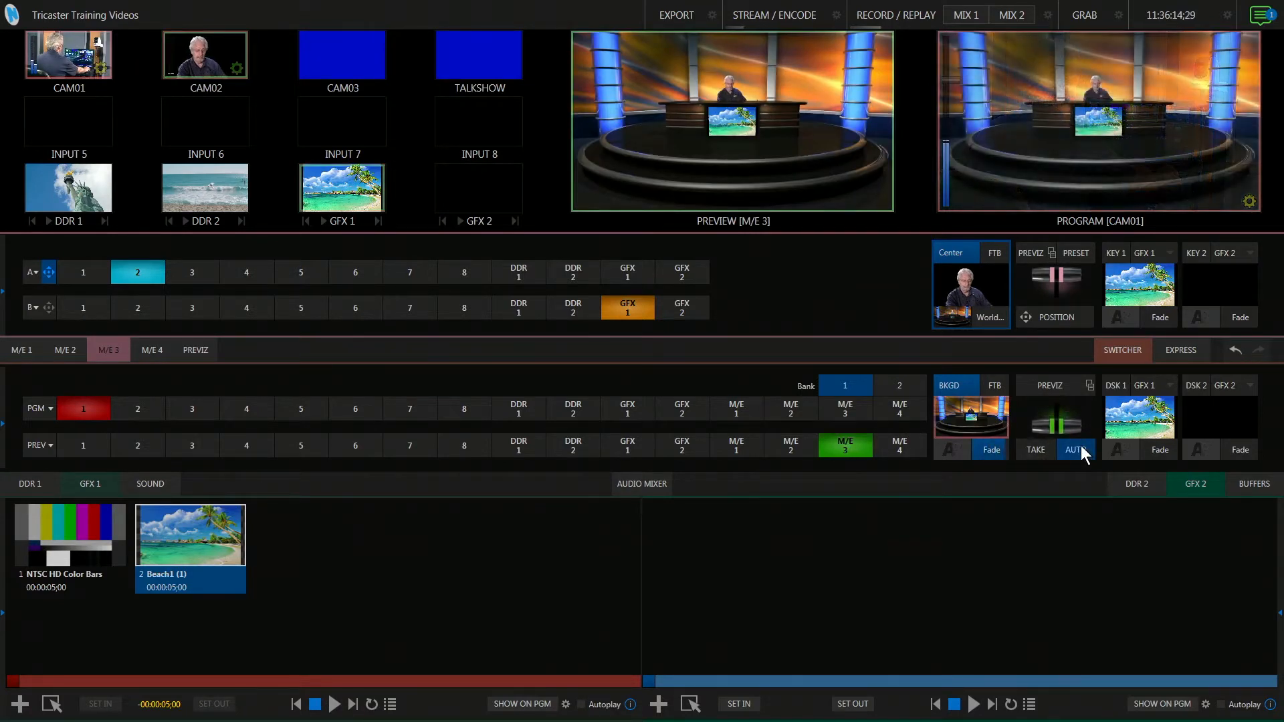
{"action": "left_click", "coordinate": [1076, 450]}
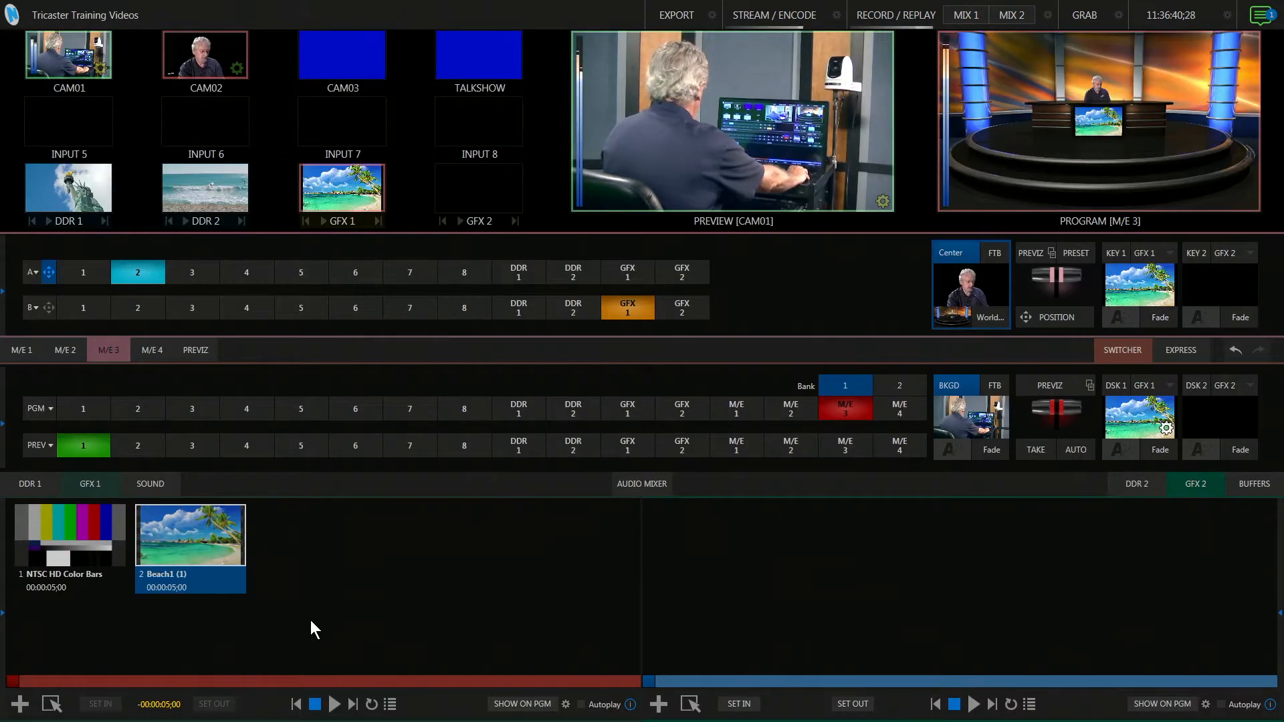
{"action": "mouse_move", "coordinate": [316, 602]}
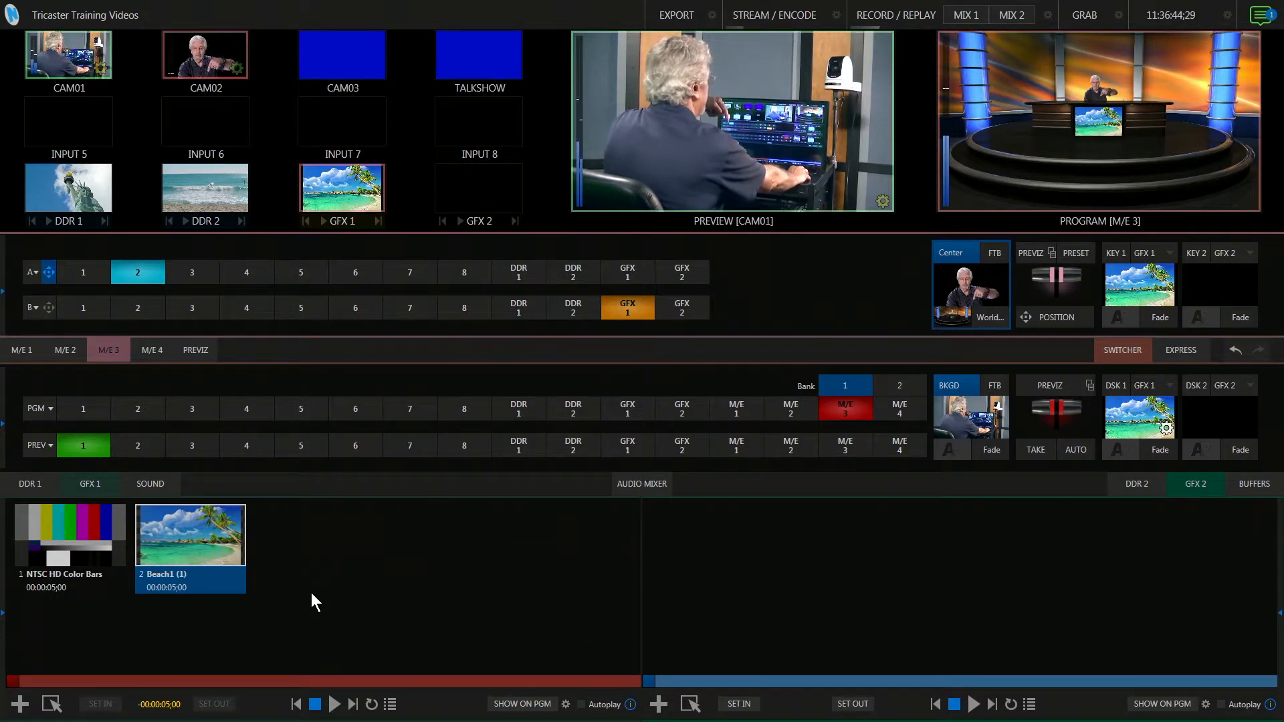
{"action": "mouse_move", "coordinate": [1003, 605]}
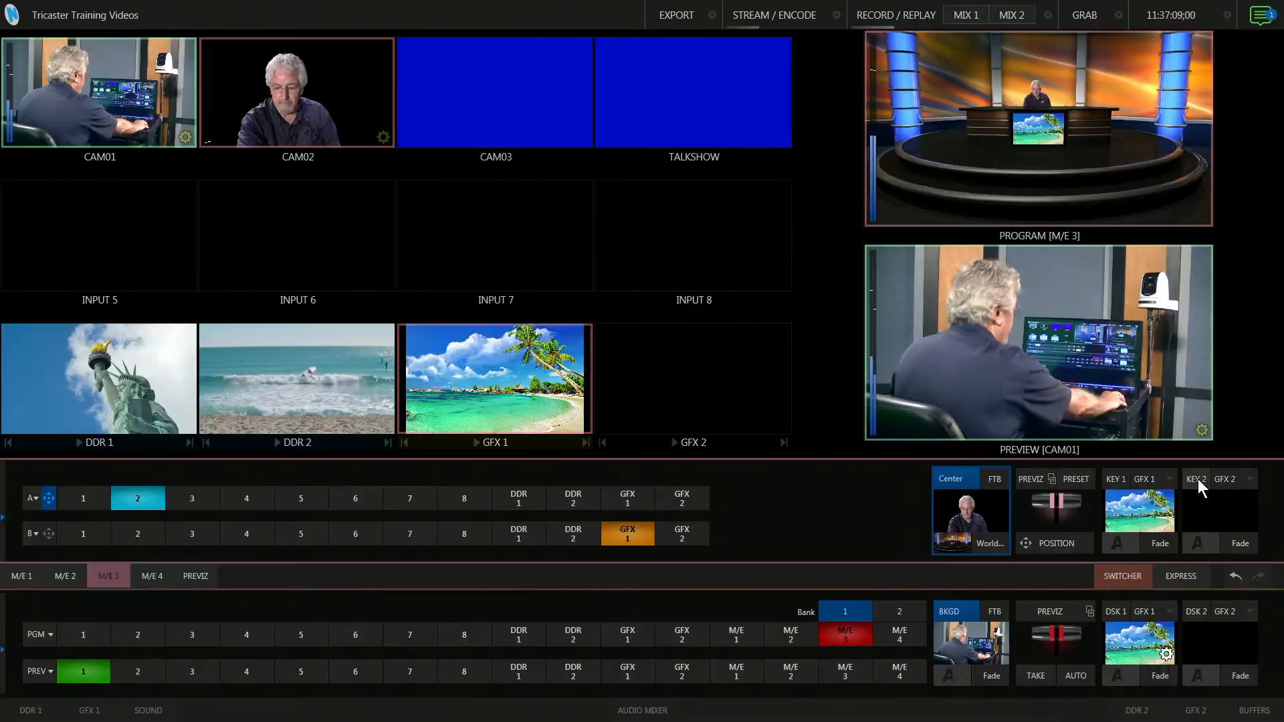
{"action": "mouse_move", "coordinate": [1200, 709]}
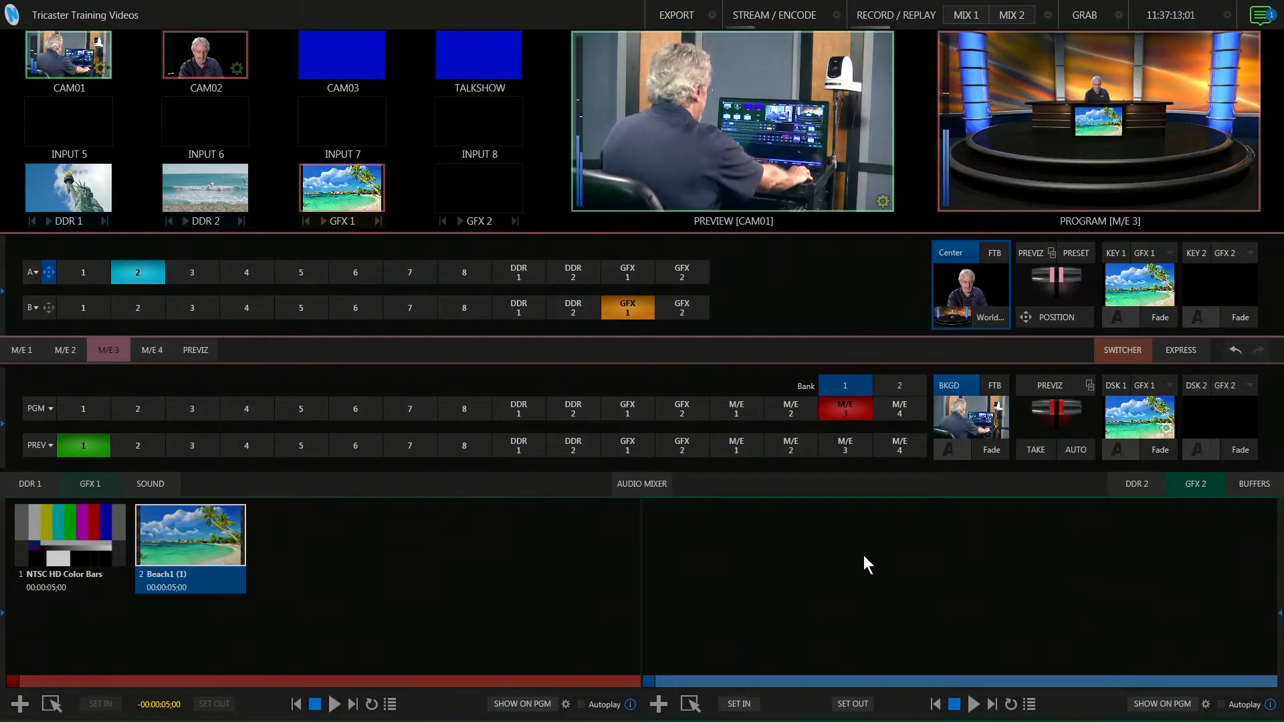
Step: Browse the title collections (Basic, Concentric, Dawn, Electra Green) in the Media Browser for GFX 2
{"action": "left_click", "coordinate": [658, 704]}
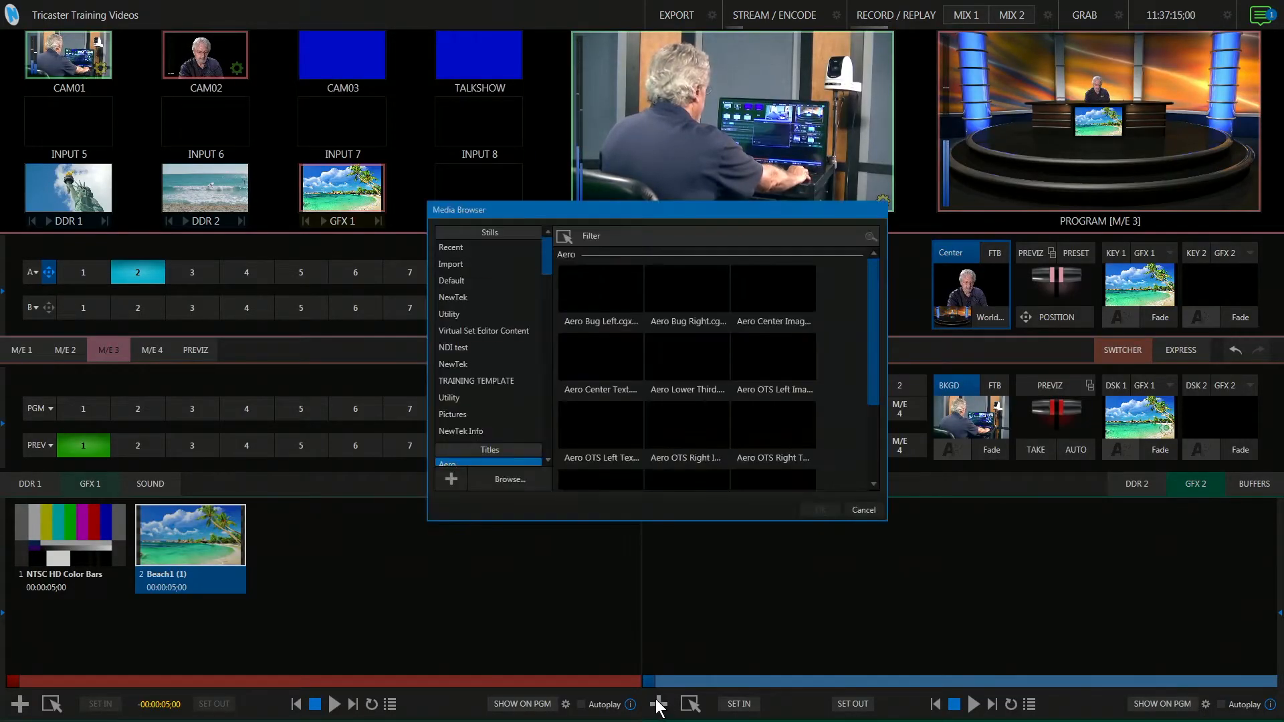
{"action": "left_click", "coordinate": [451, 248]}
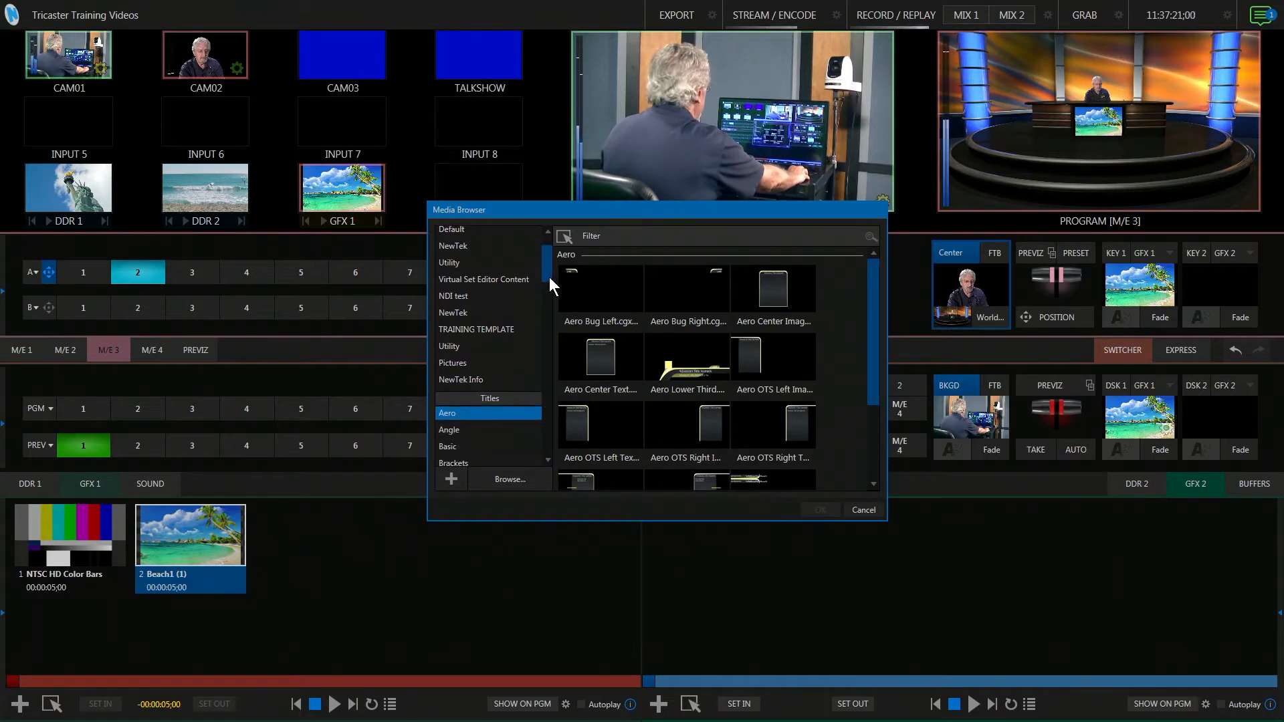
{"action": "scroll", "scroll_direction": "down", "scroll_amount": 3}
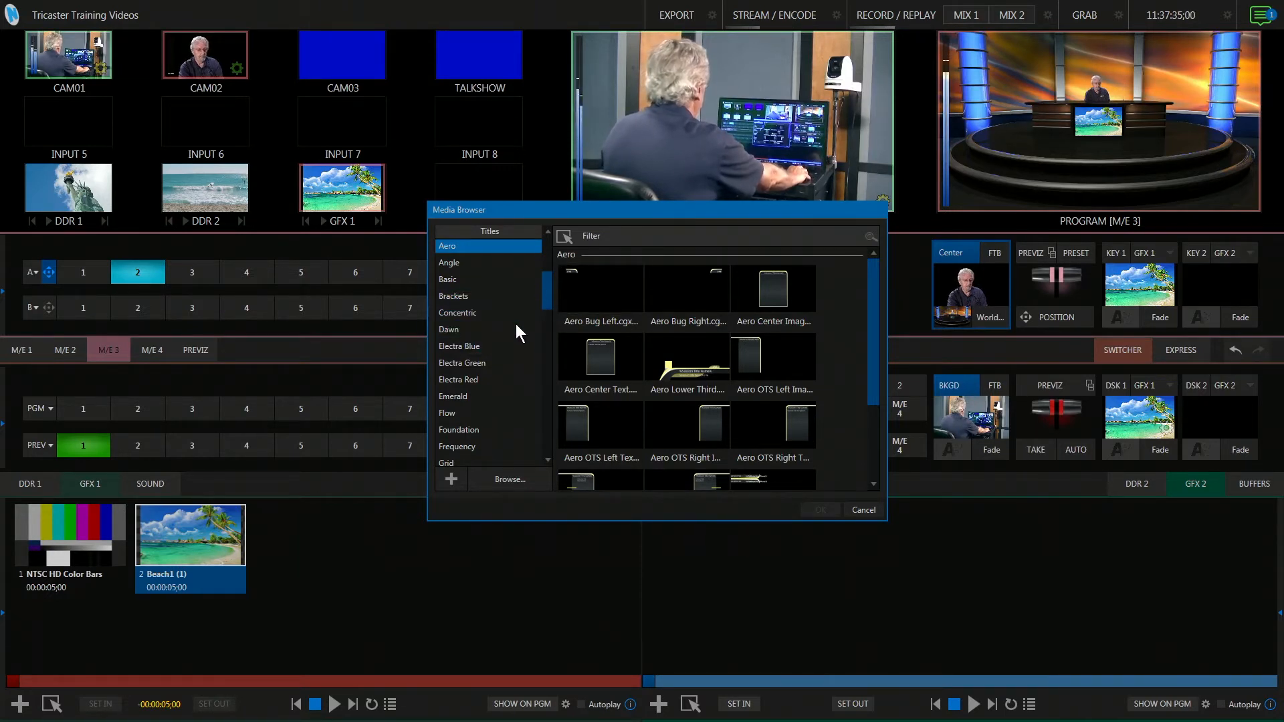
{"action": "left_click", "coordinate": [448, 280]}
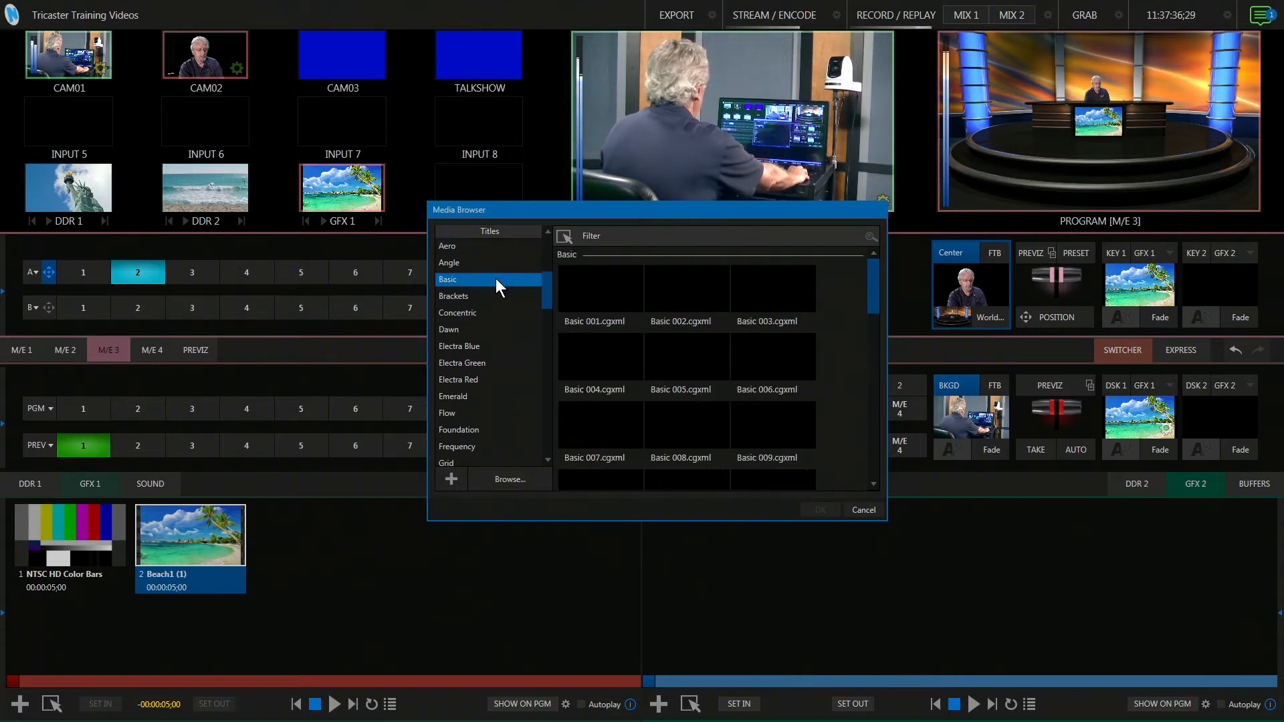
{"action": "left_click", "coordinate": [457, 313]}
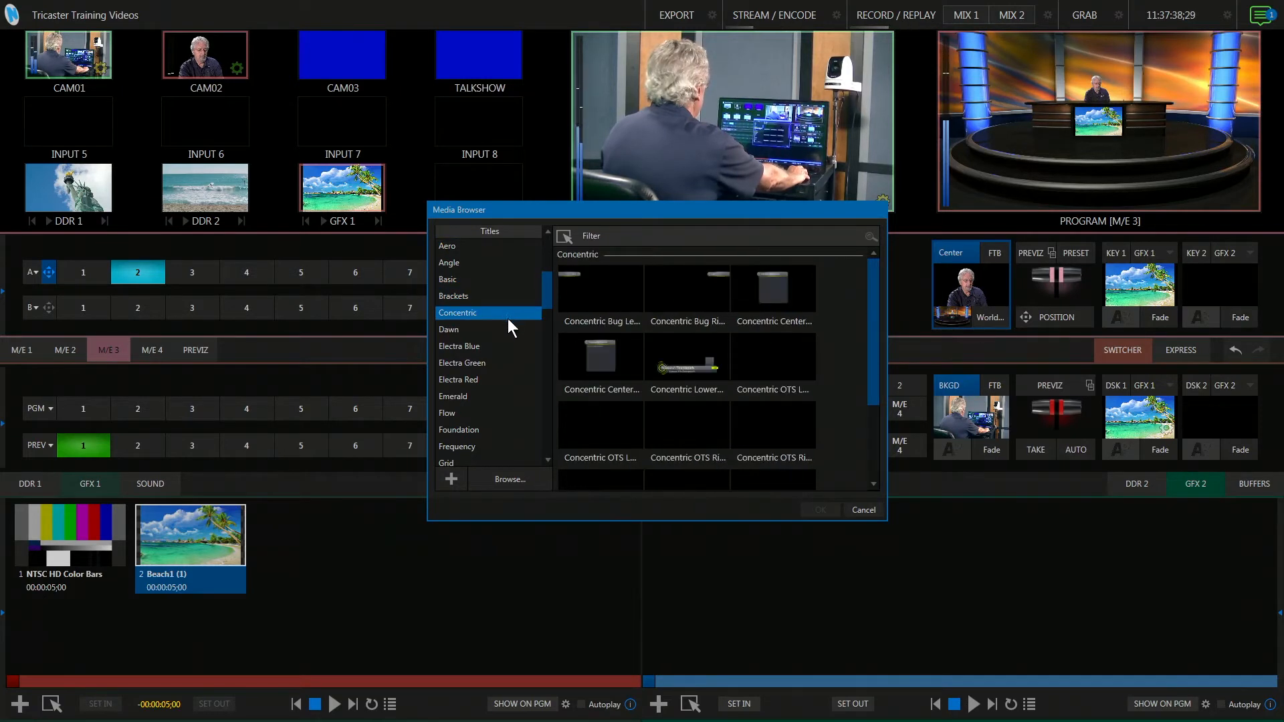
{"action": "left_click", "coordinate": [450, 329]}
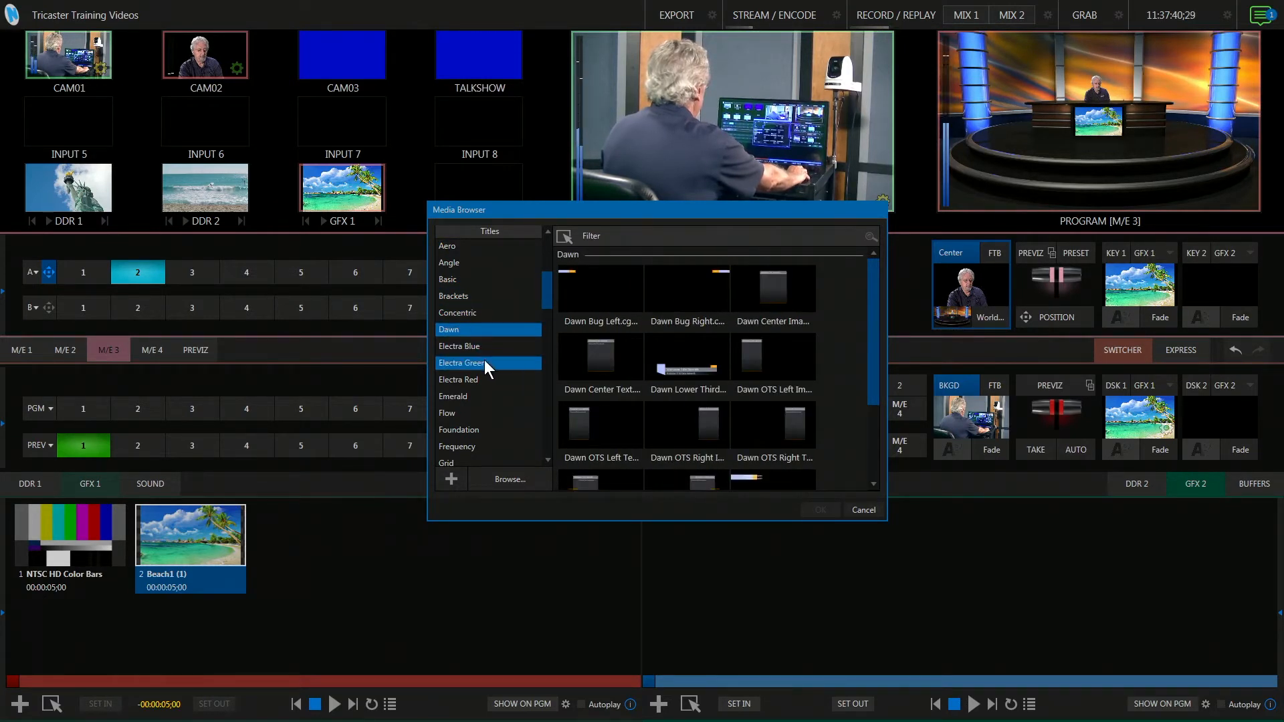
{"action": "left_click", "coordinate": [463, 362]}
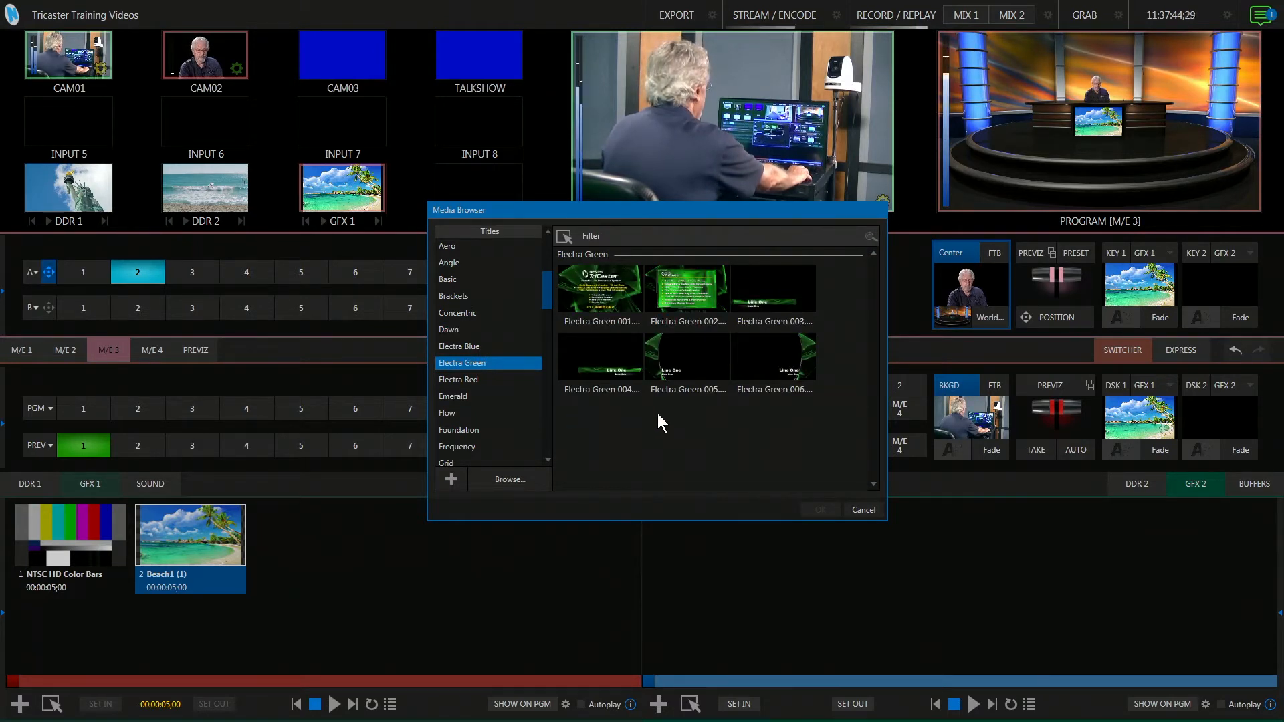
{"action": "mouse_move", "coordinate": [640, 421]}
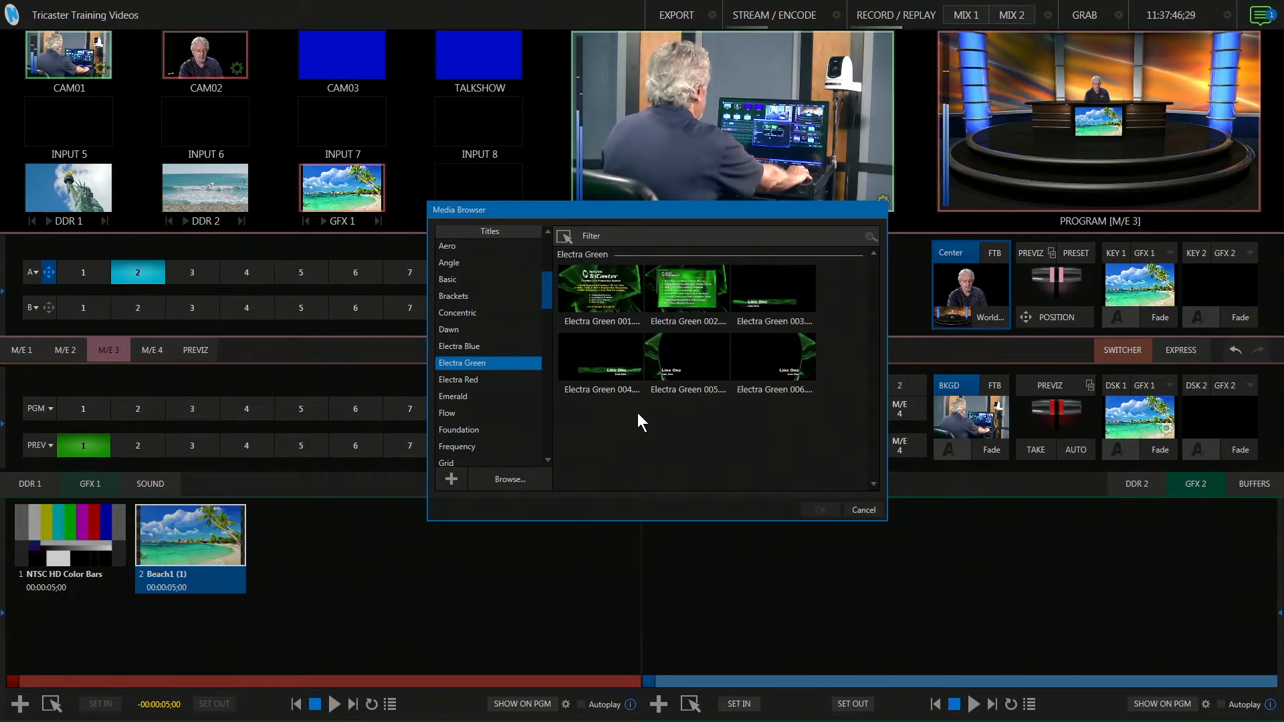
{"action": "mouse_move", "coordinate": [672, 422]}
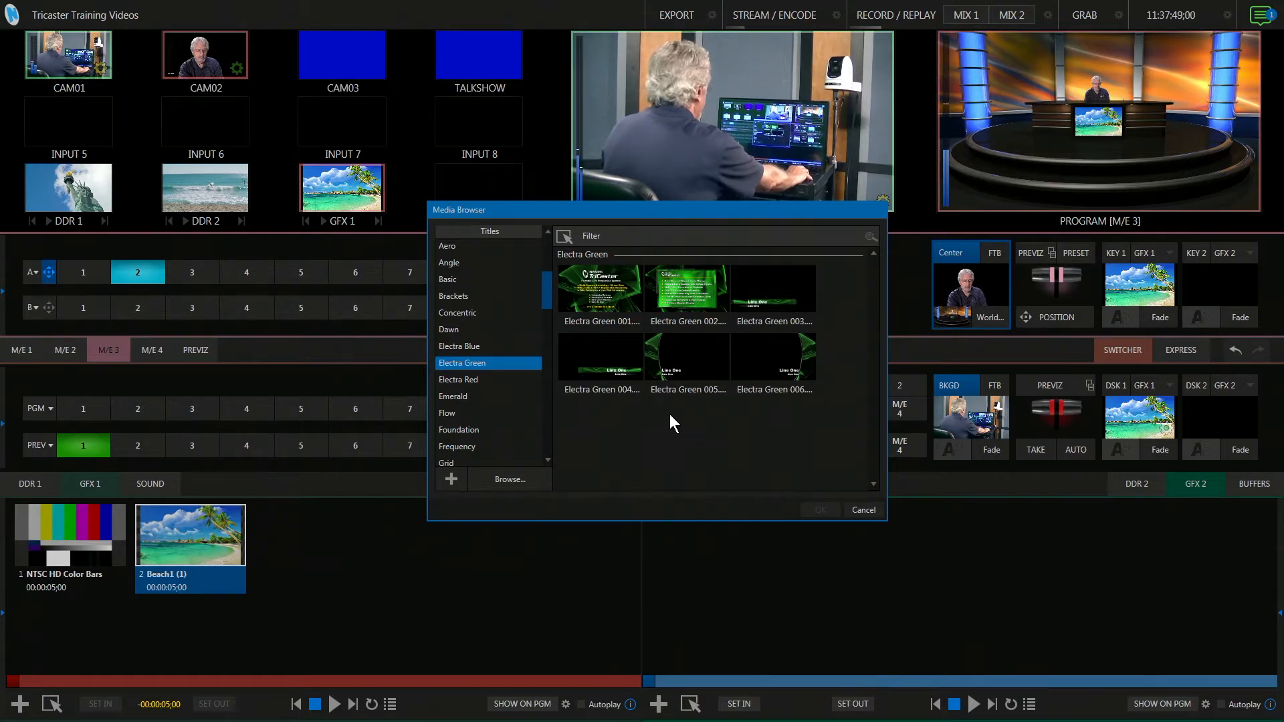
Step: Select the Emerald 001 lower-third template from the Emerald collection
{"action": "left_click", "coordinate": [453, 396]}
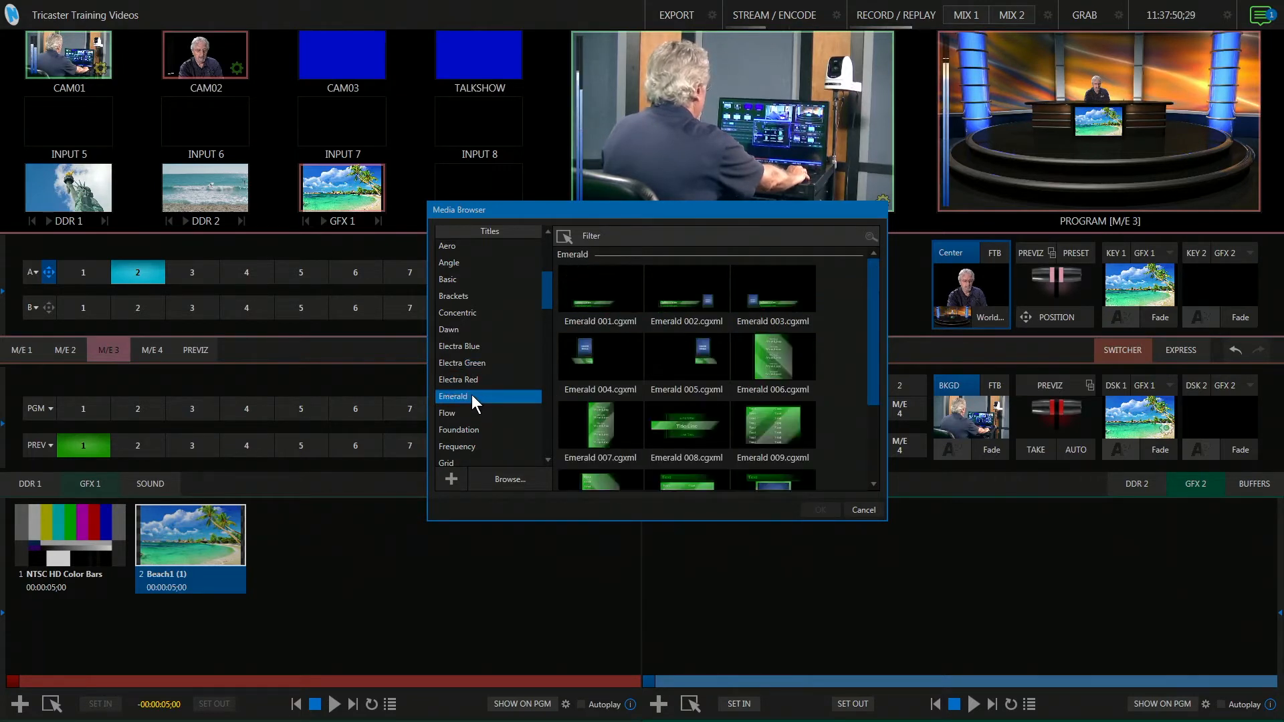
{"action": "left_click", "coordinate": [599, 355]}
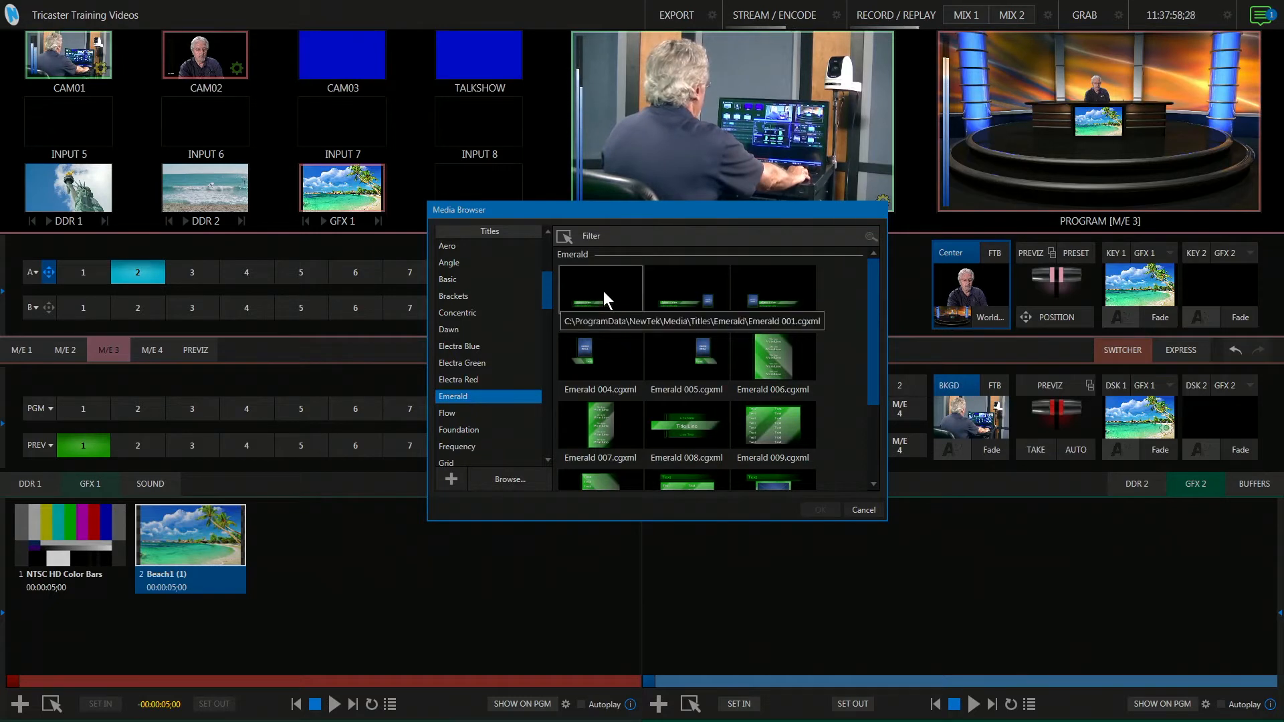
{"action": "left_click", "coordinate": [601, 289]}
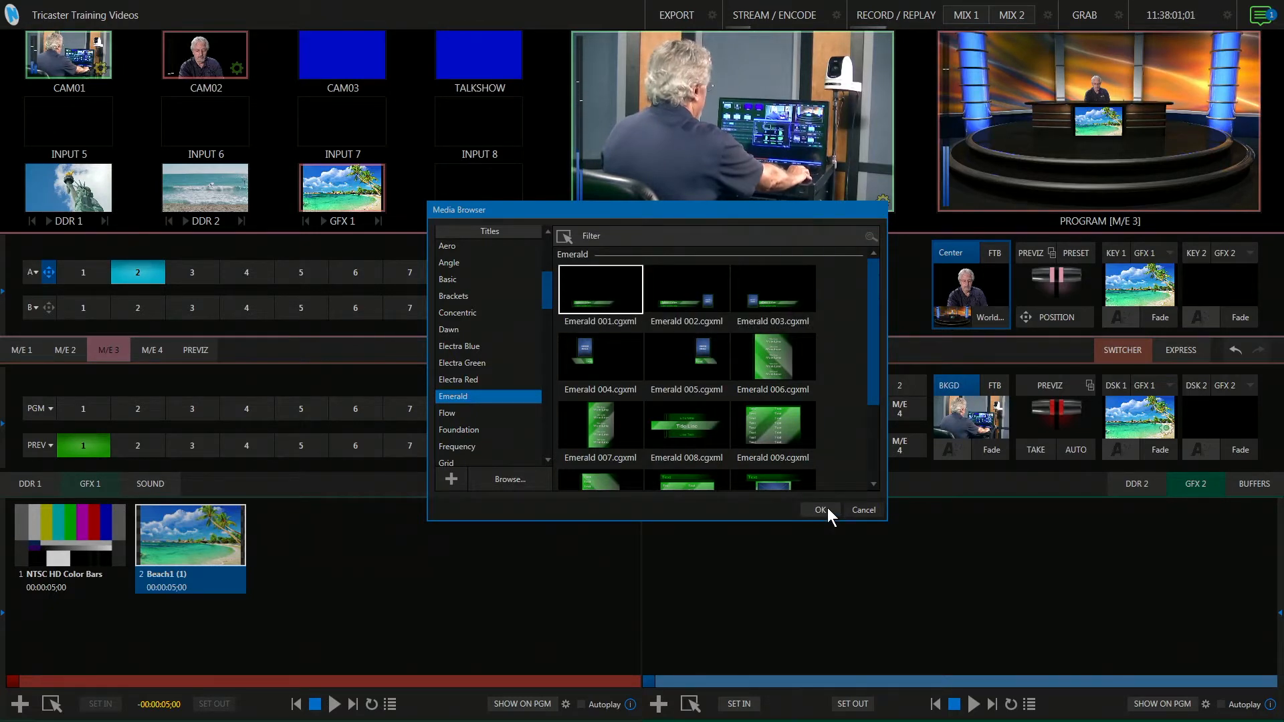
Step: Confirm adding Emerald 001 to the GFX 2 playlist
{"action": "left_click", "coordinate": [820, 510]}
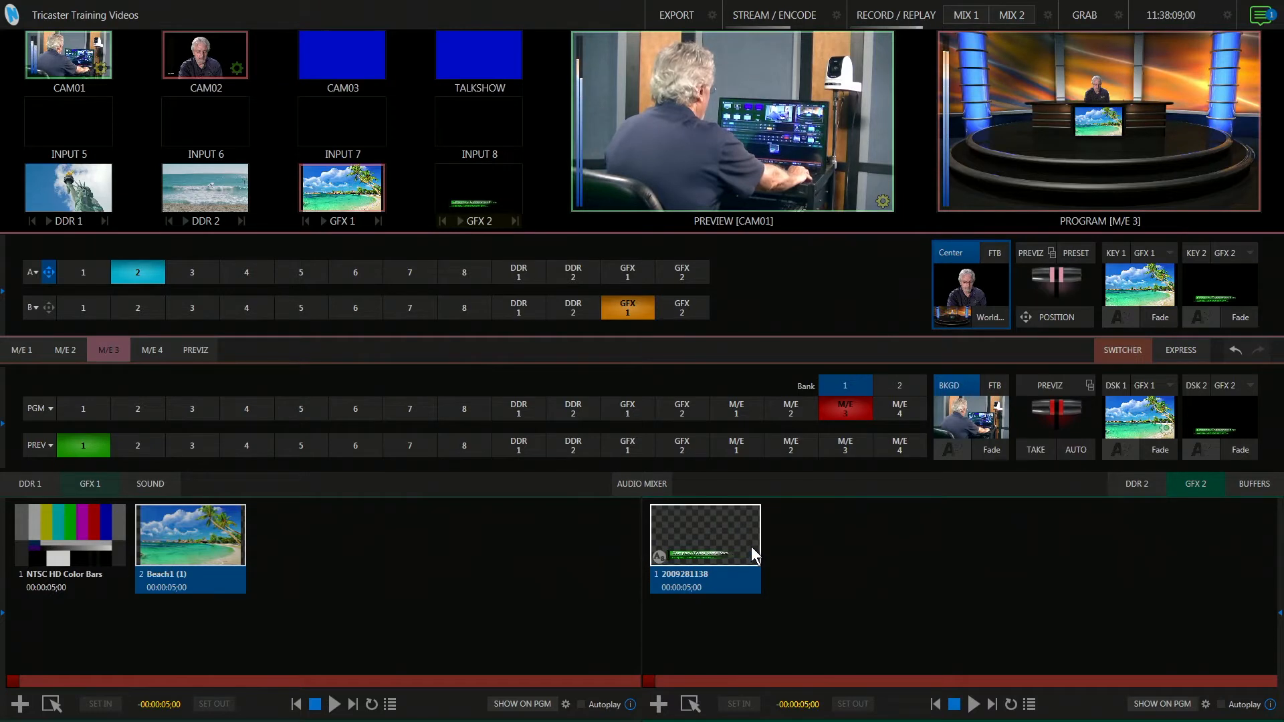
{"action": "mouse_move", "coordinate": [671, 538]}
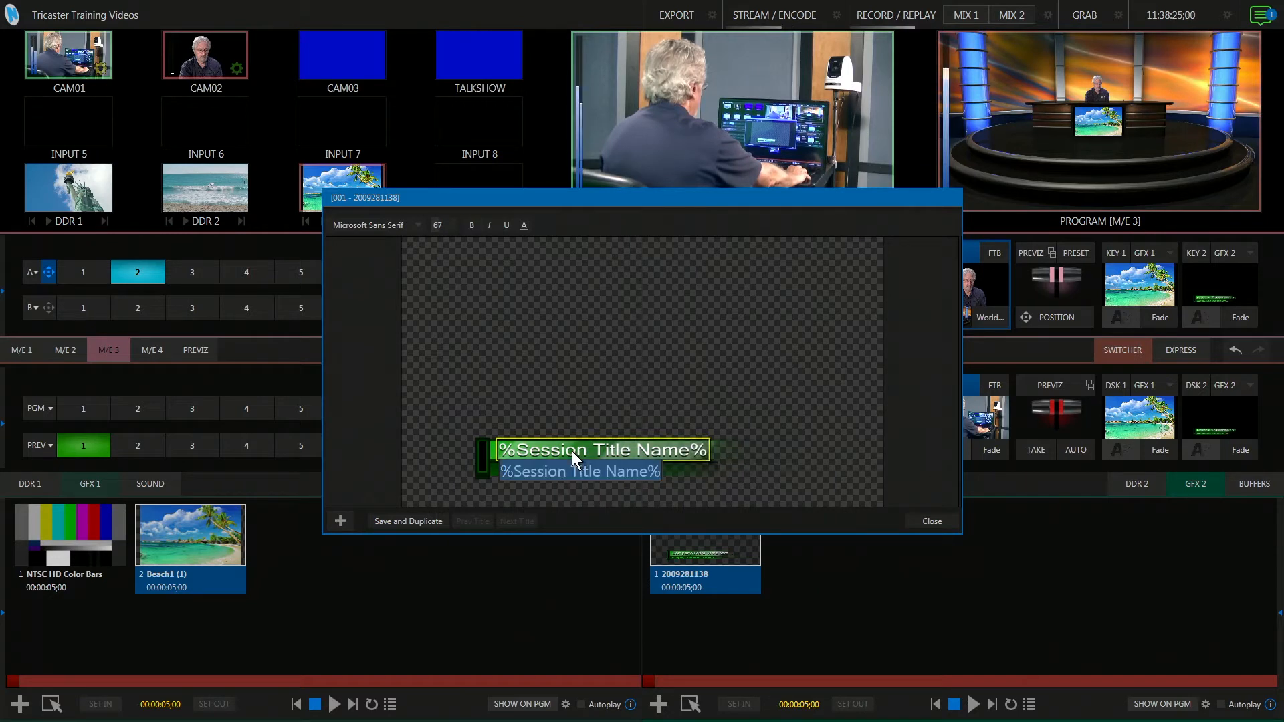
{"action": "mouse_move", "coordinate": [567, 508]}
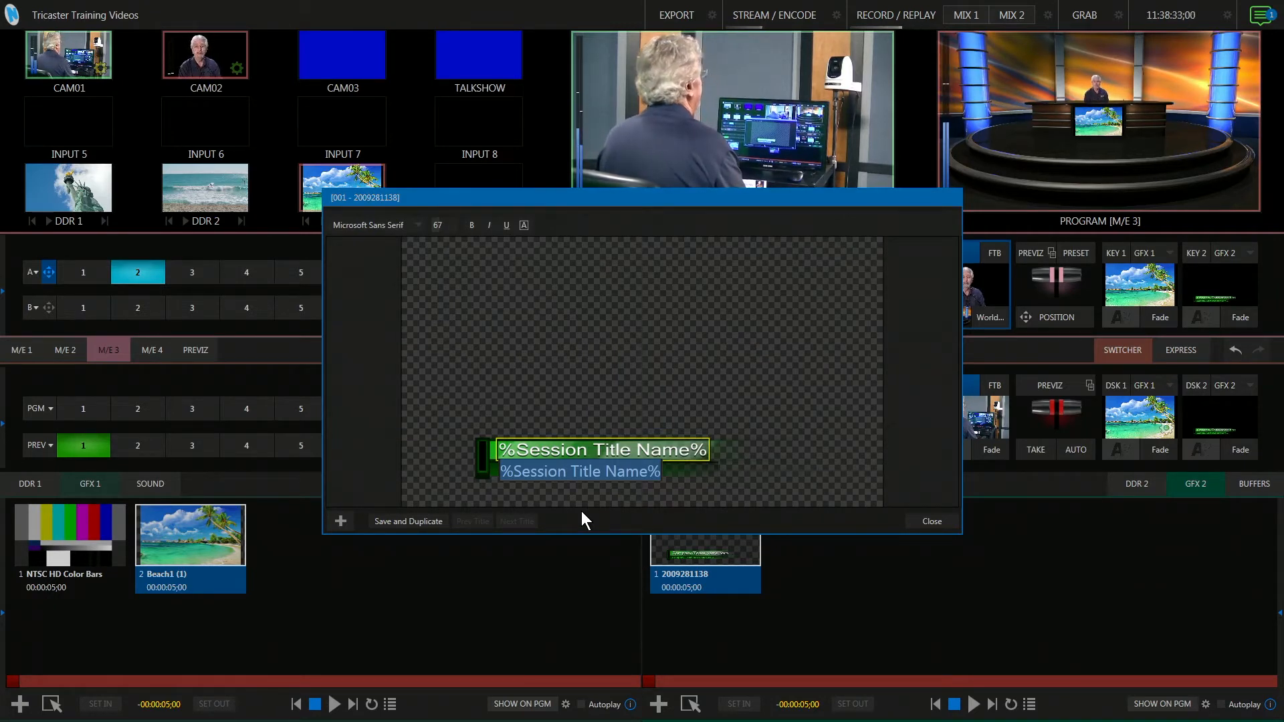
Step: Replace the title's name with 'Frank' and its description with 'Anchor', then commit
{"action": "type", "text": "Frank"}
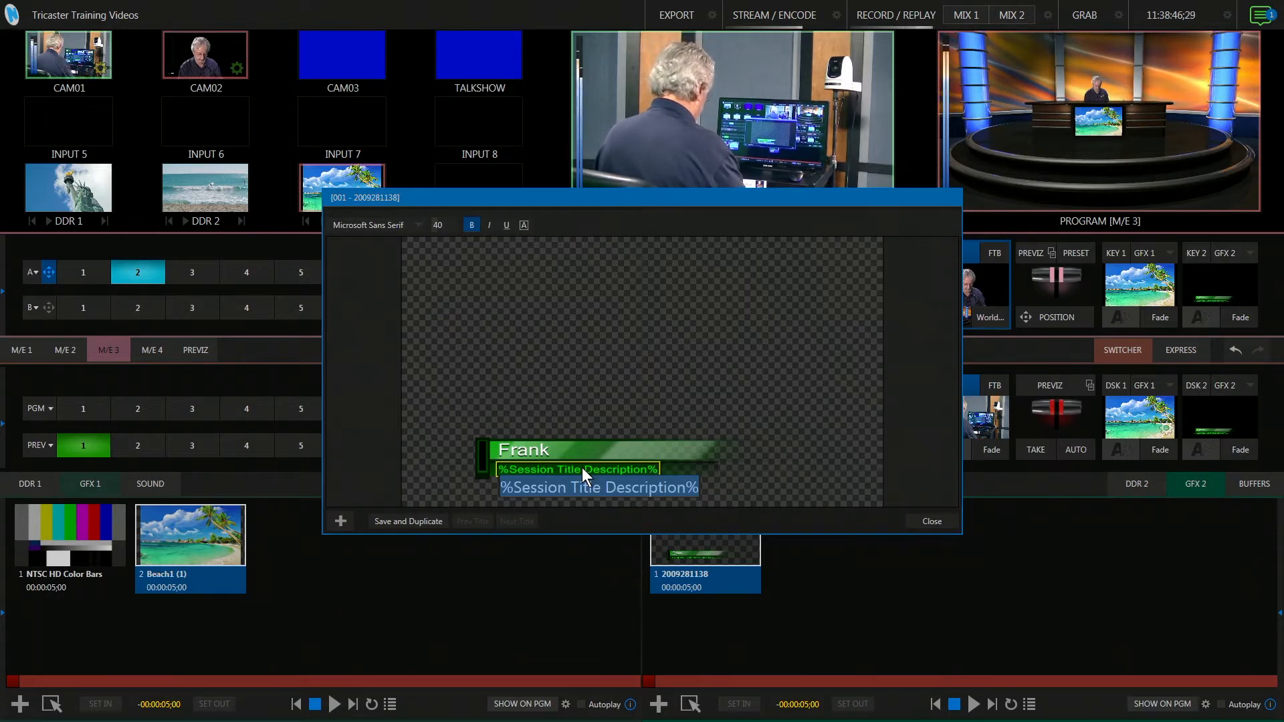
{"action": "type", "text": "Anchor"}
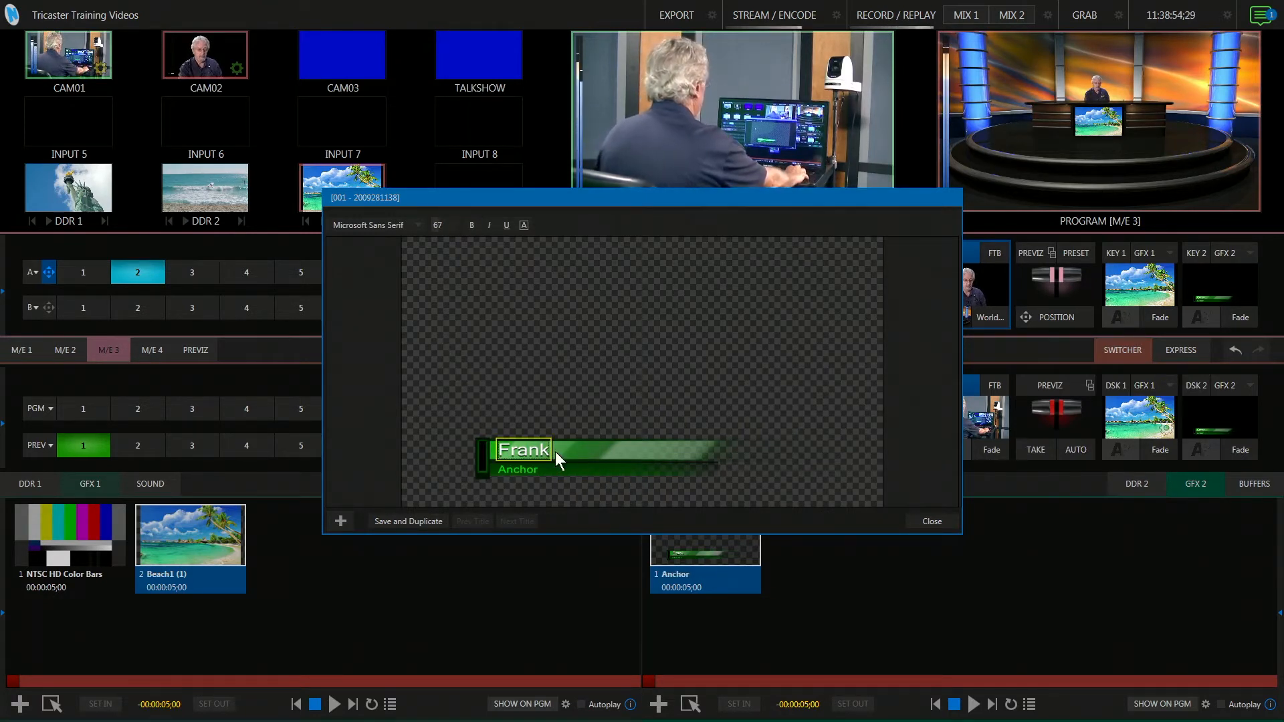
{"action": "left_click", "coordinate": [931, 522]}
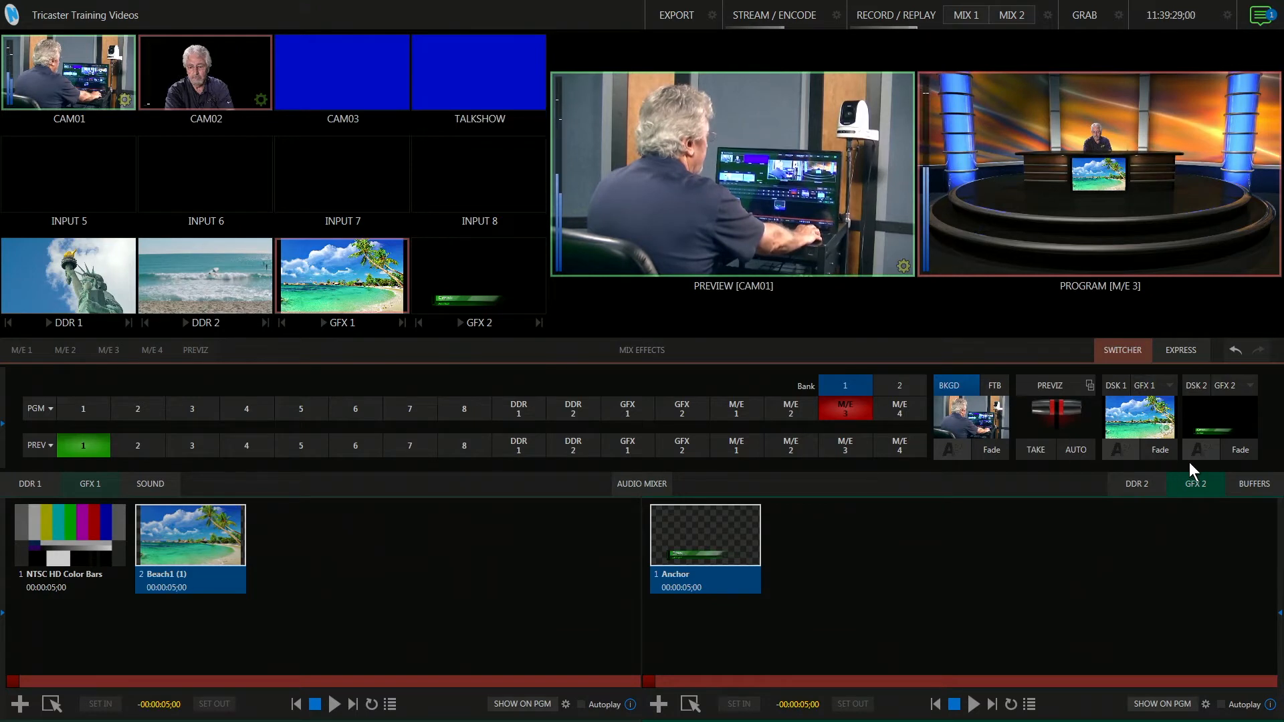
{"action": "mouse_move", "coordinate": [1090, 622]}
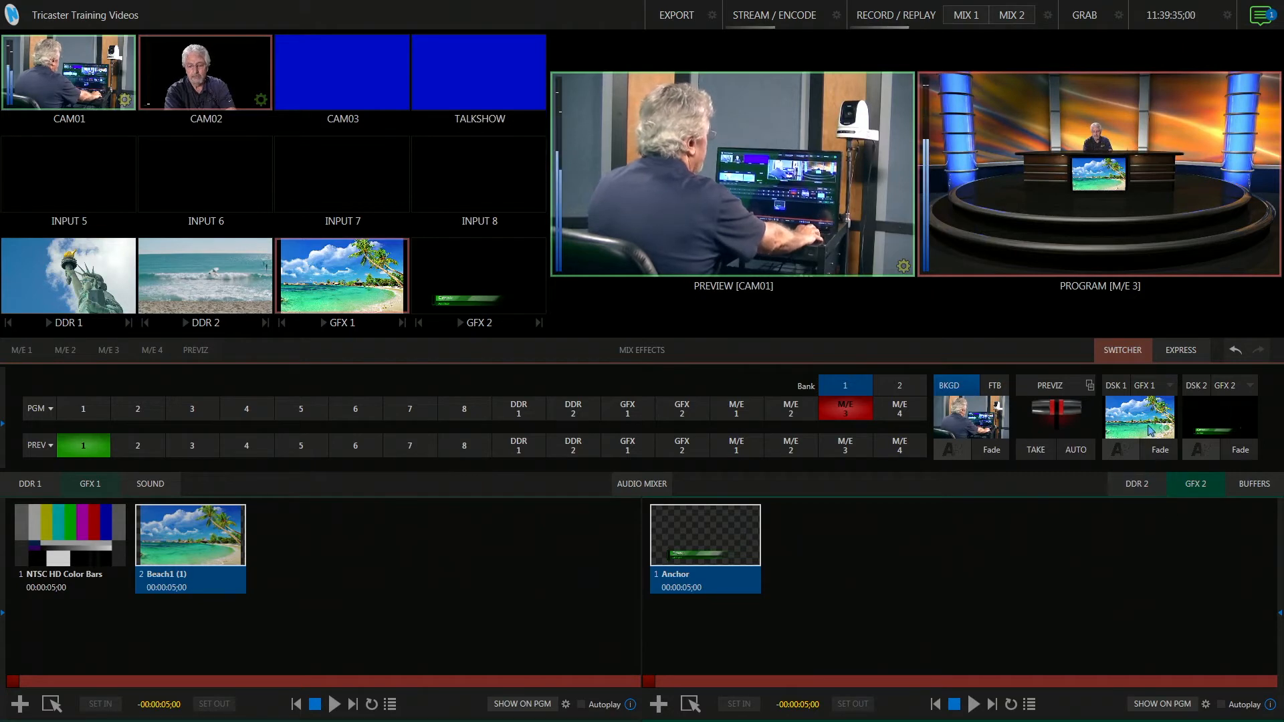
{"action": "mouse_move", "coordinate": [1151, 552]}
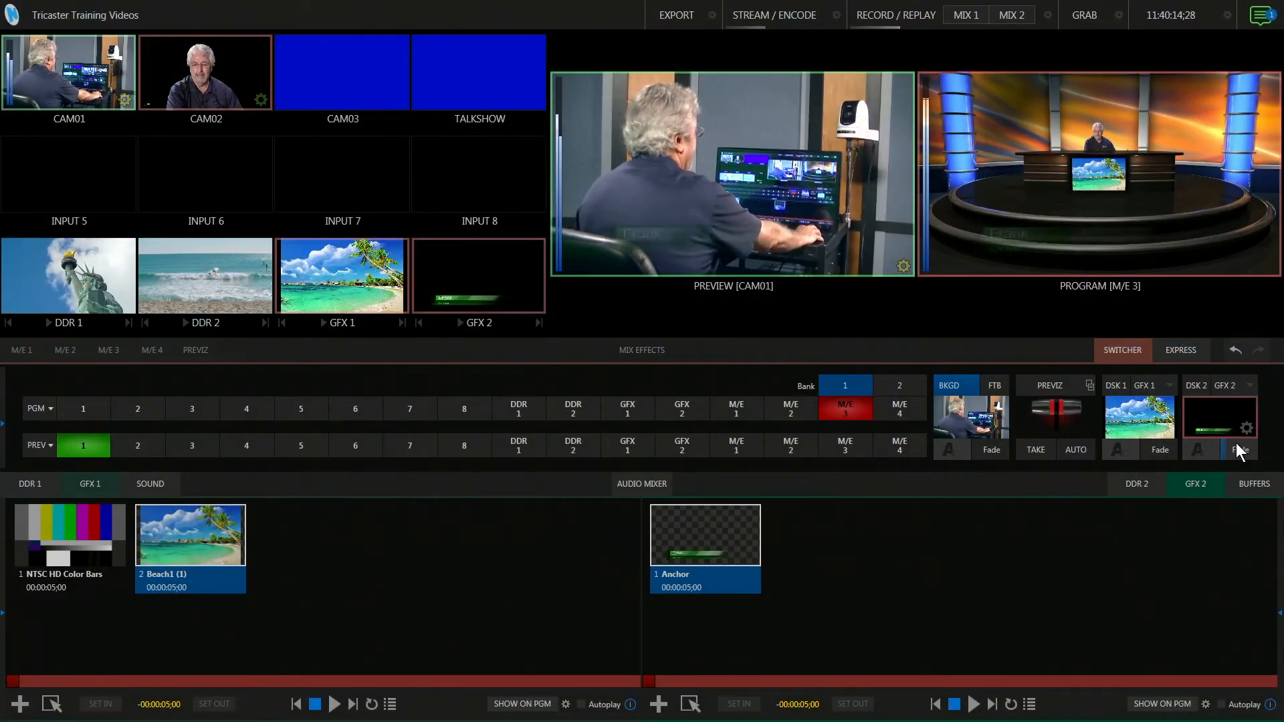
Step: Key the Frank lower third over program and bring up the DSK 2 keyer settings
{"action": "left_click", "coordinate": [1241, 450]}
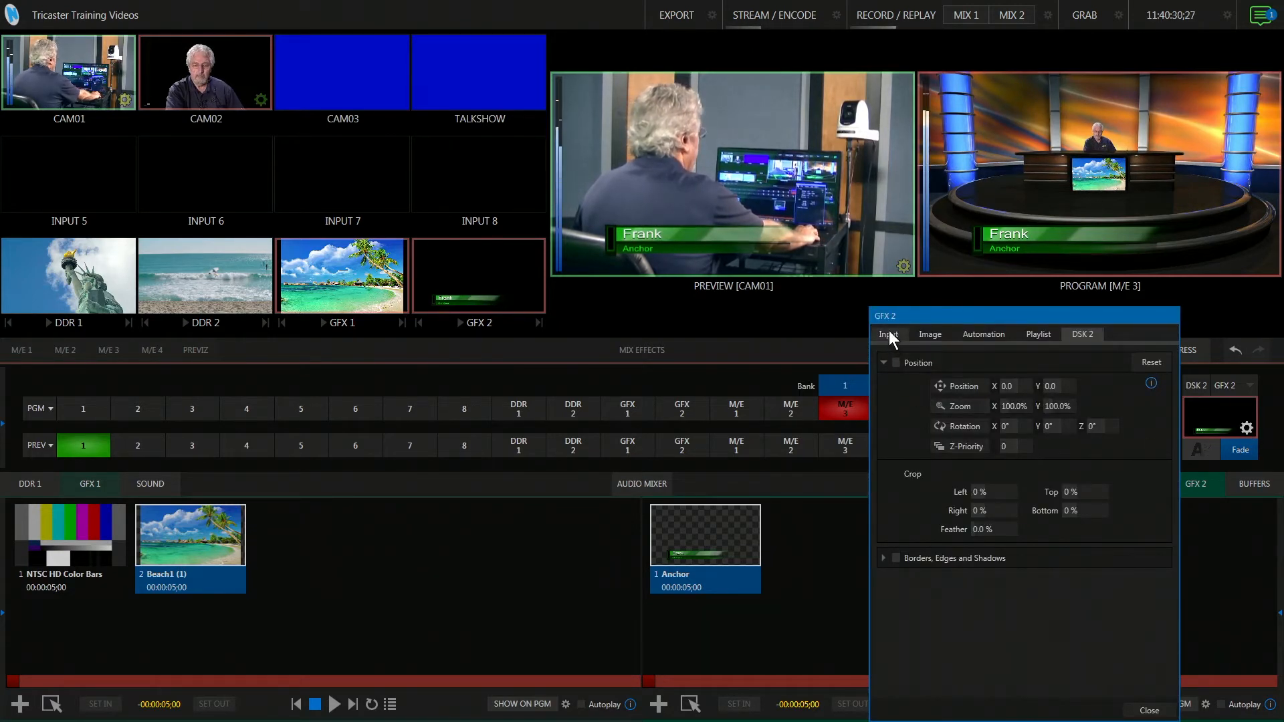
{"action": "left_click", "coordinate": [930, 333]}
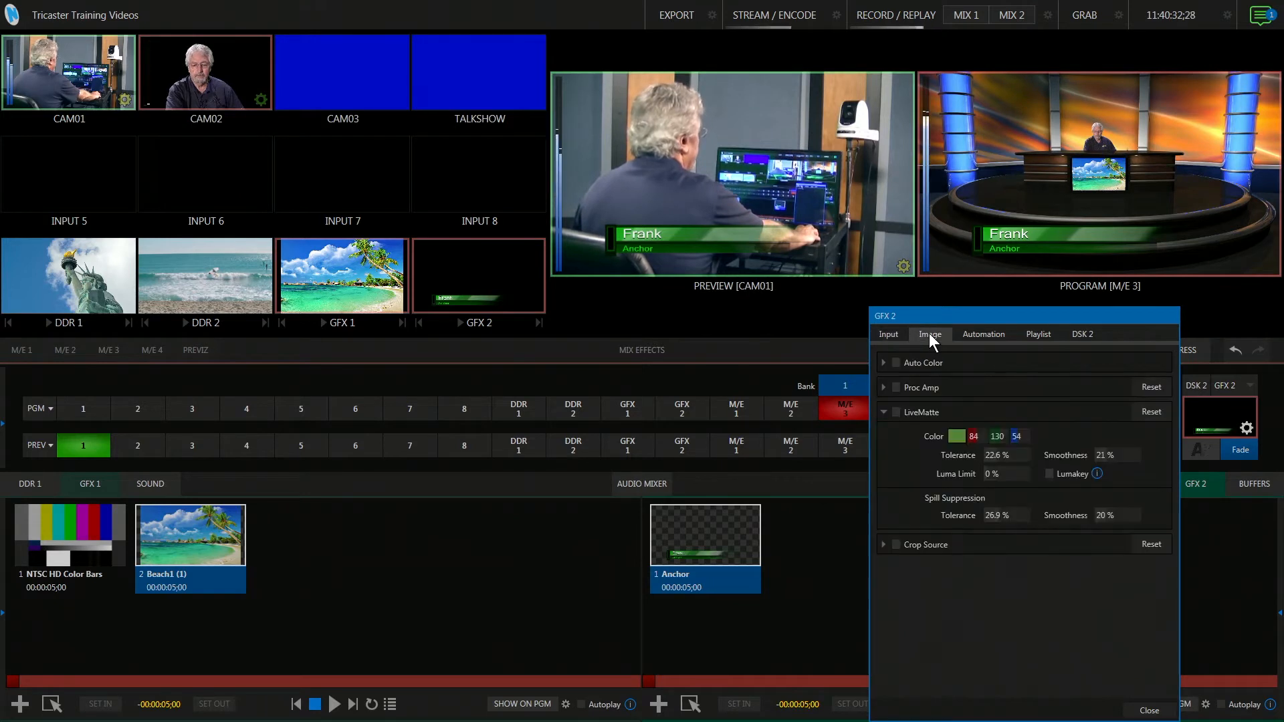
{"action": "left_click", "coordinate": [983, 334]}
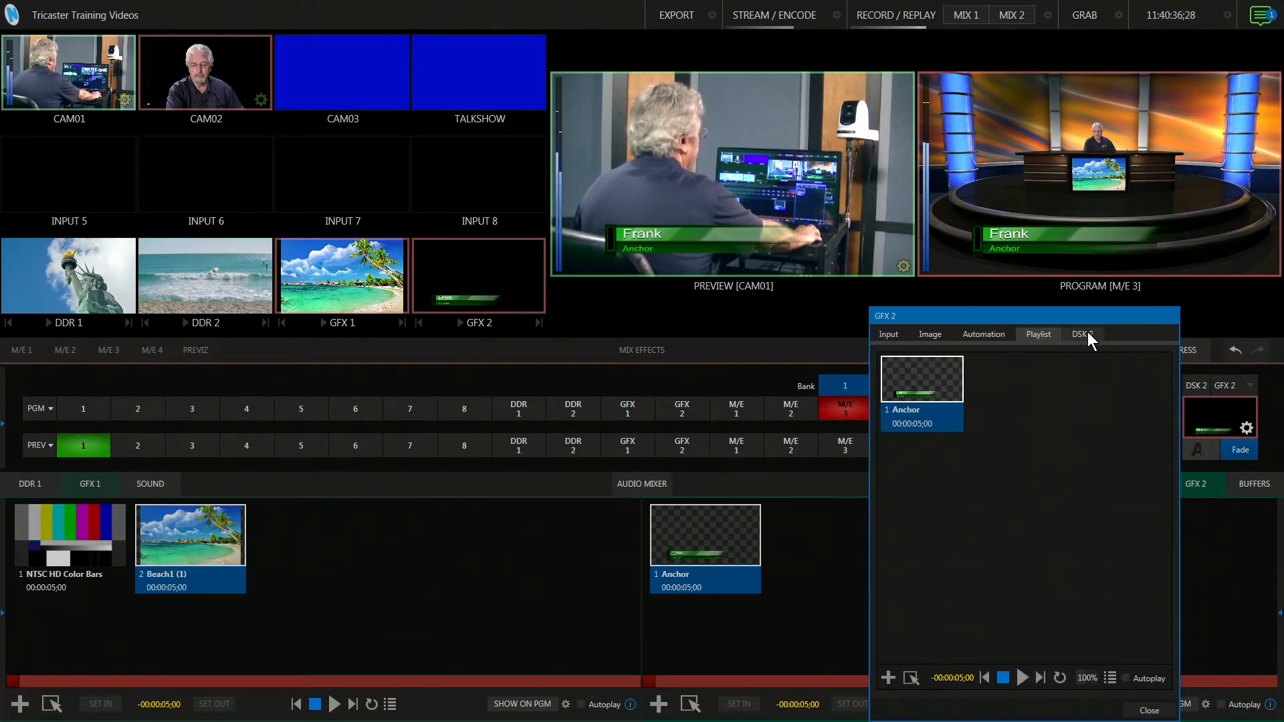
{"action": "left_click", "coordinate": [1082, 334]}
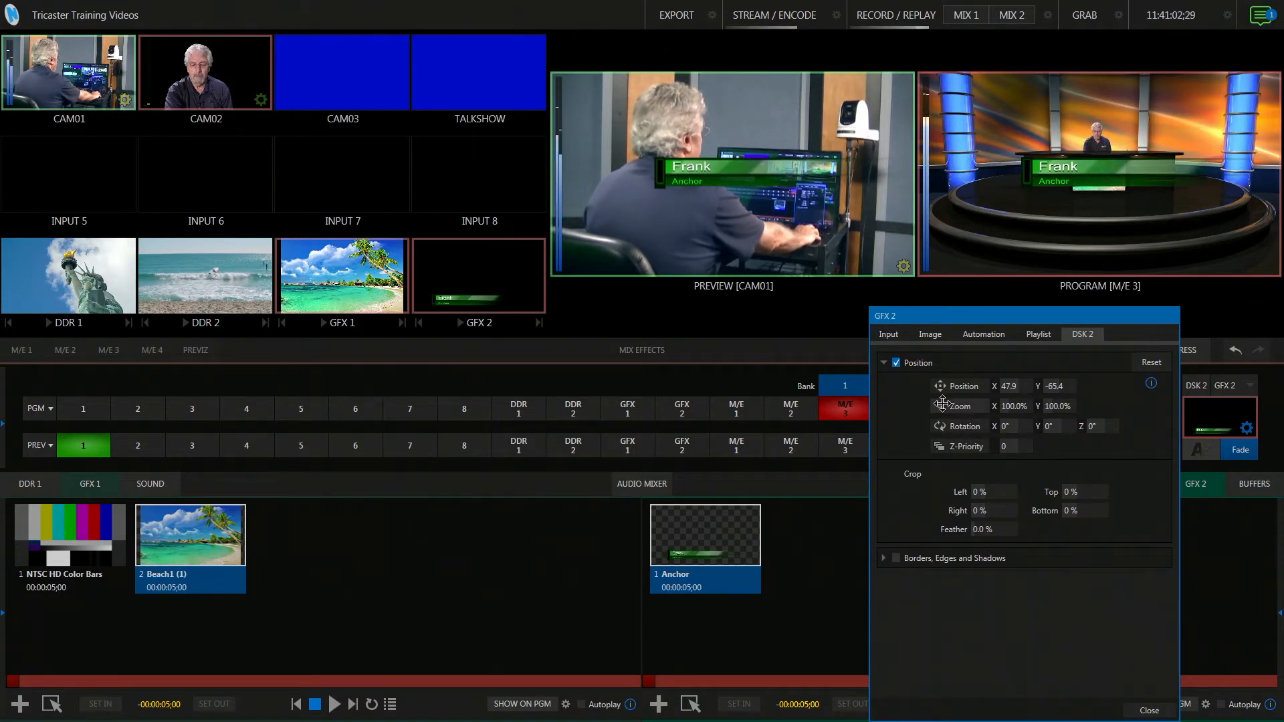
Step: Zoom the lower third to about 72.1% at position 40.8, -56.7 and close the settings
{"action": "left_click_drag", "start_coordinate": [953, 406], "coordinate": [929, 414]}
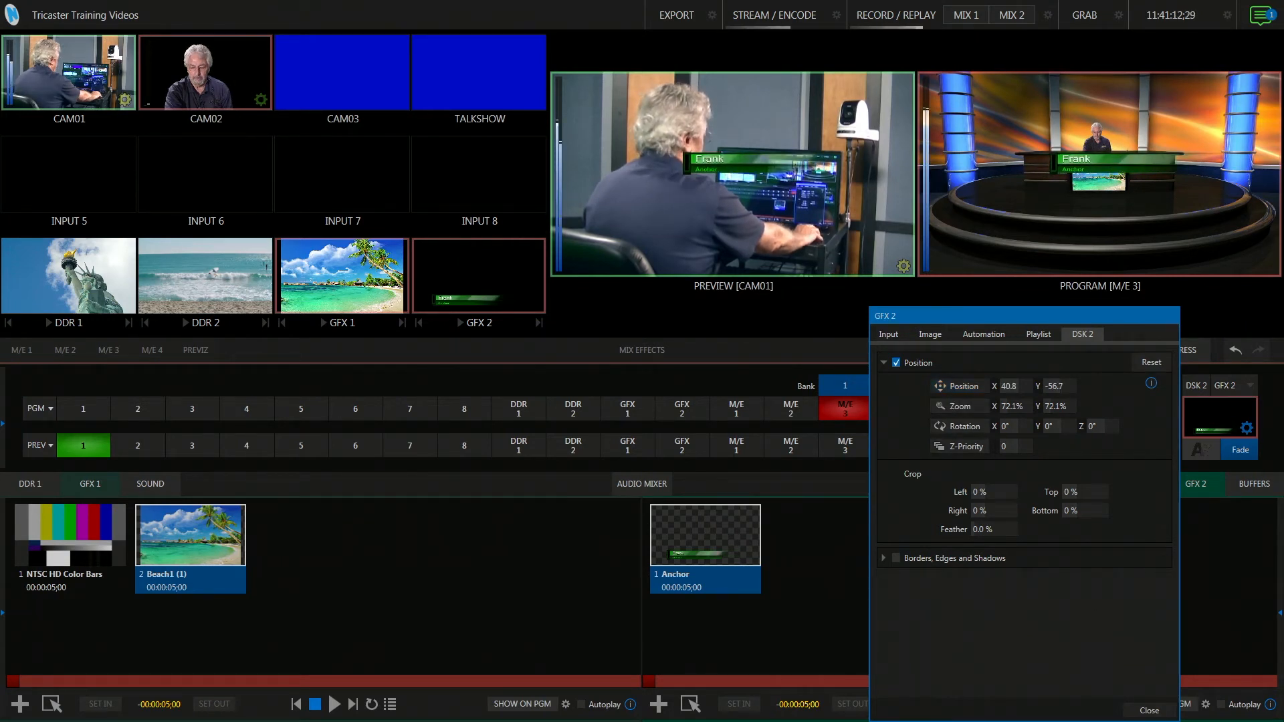
{"action": "left_click", "coordinate": [1148, 711]}
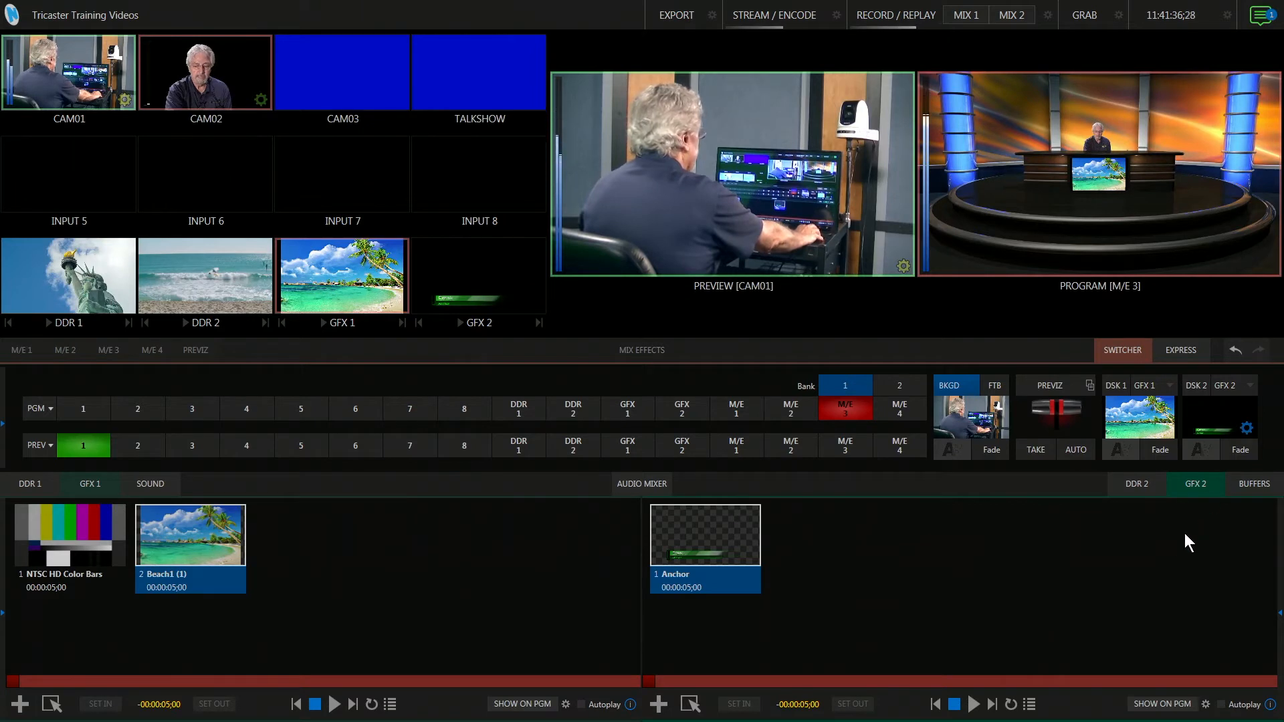
{"action": "mouse_move", "coordinate": [1013, 552]}
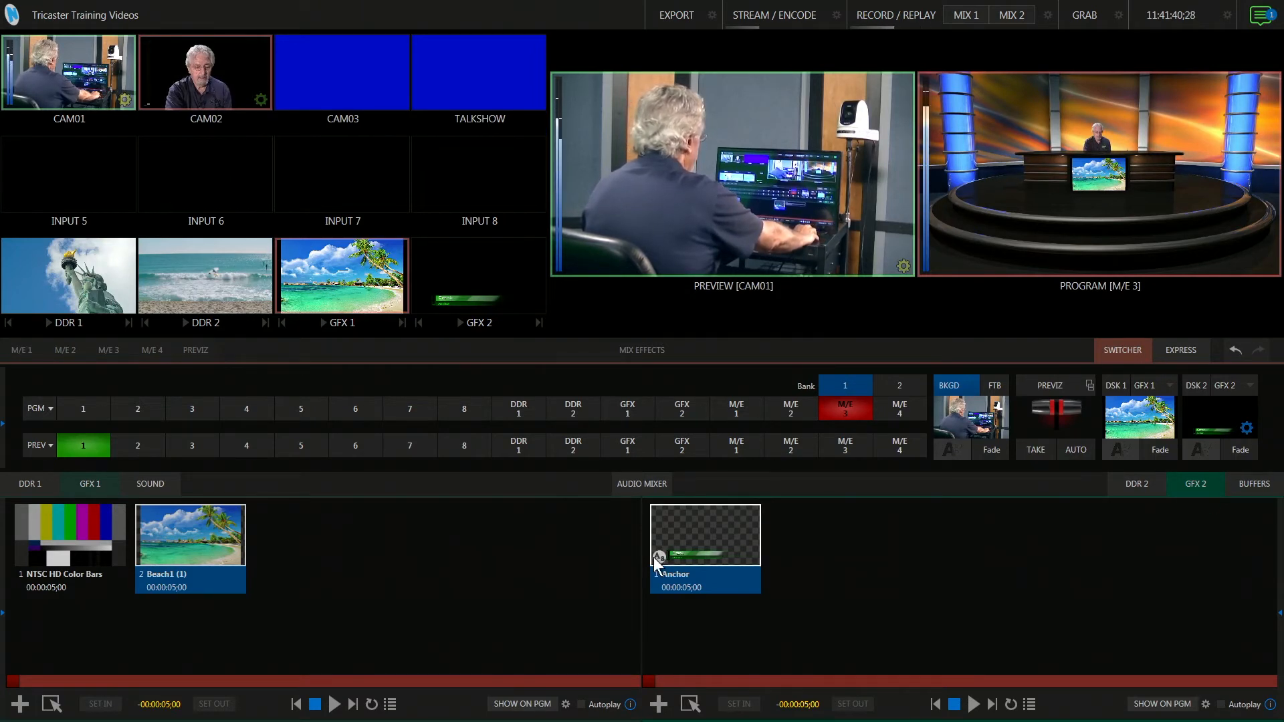
Step: Add 'Juan' and 'Julie' beneath Frank in the Anchor title and close the editor
{"action": "double_click", "coordinate": [705, 533]}
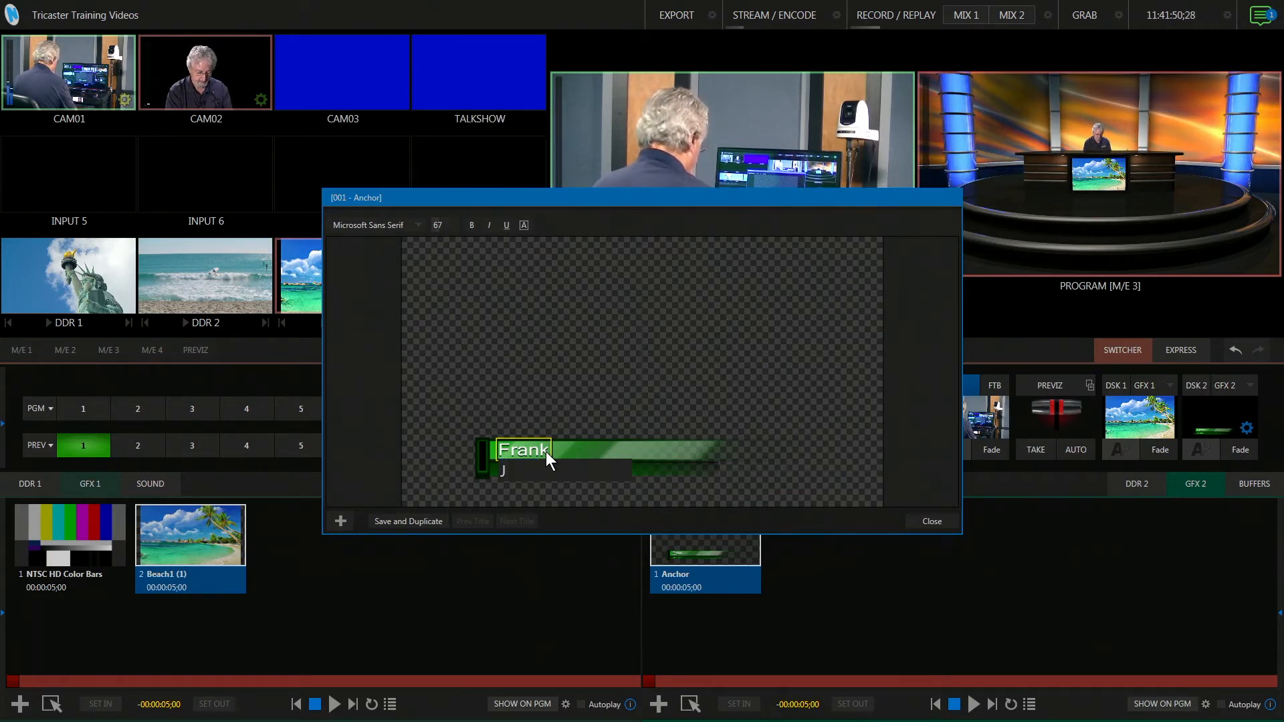
{"action": "type", "text": "ua"}
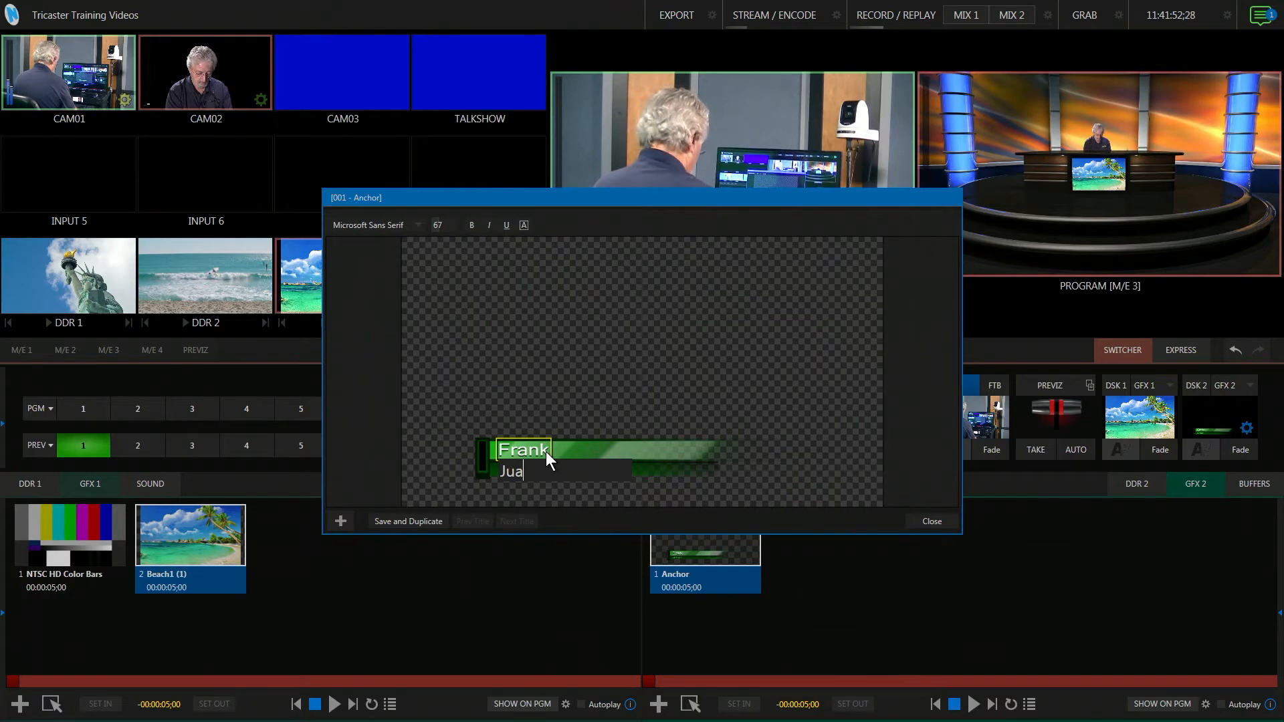
{"action": "type", "text": "n"}
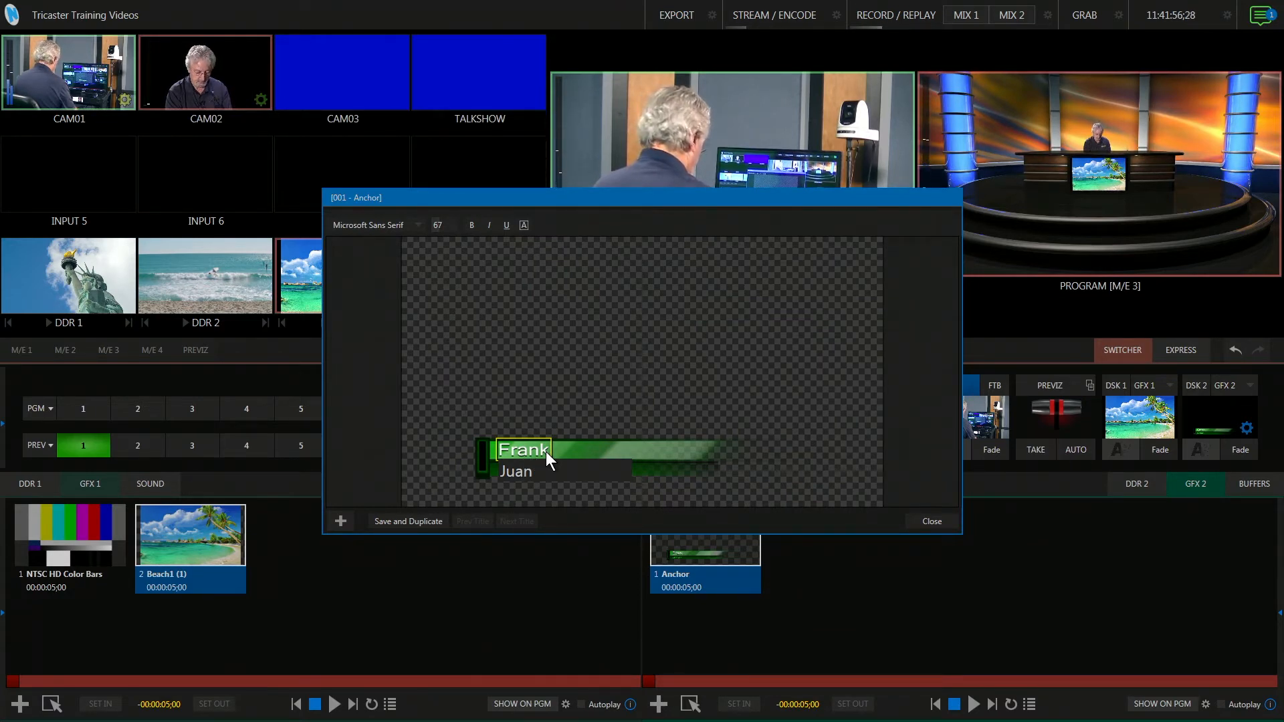
{"action": "type", "text": "Julie"}
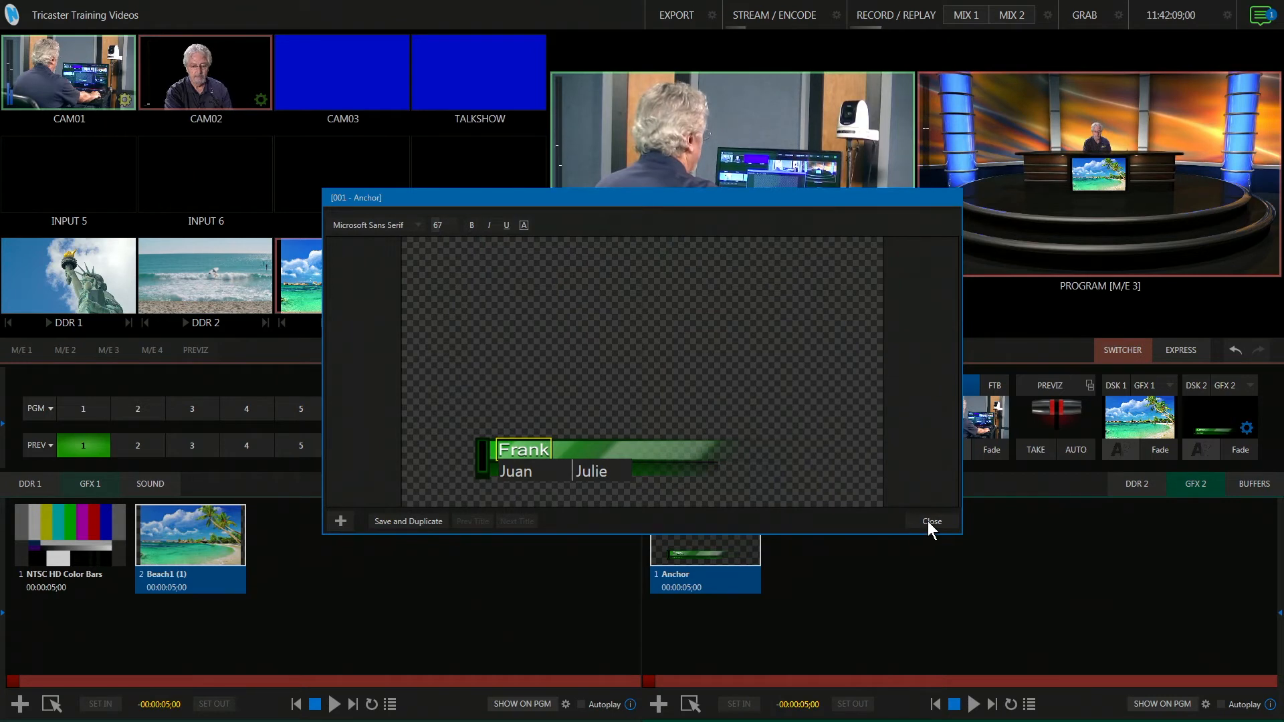
{"action": "left_click", "coordinate": [932, 522]}
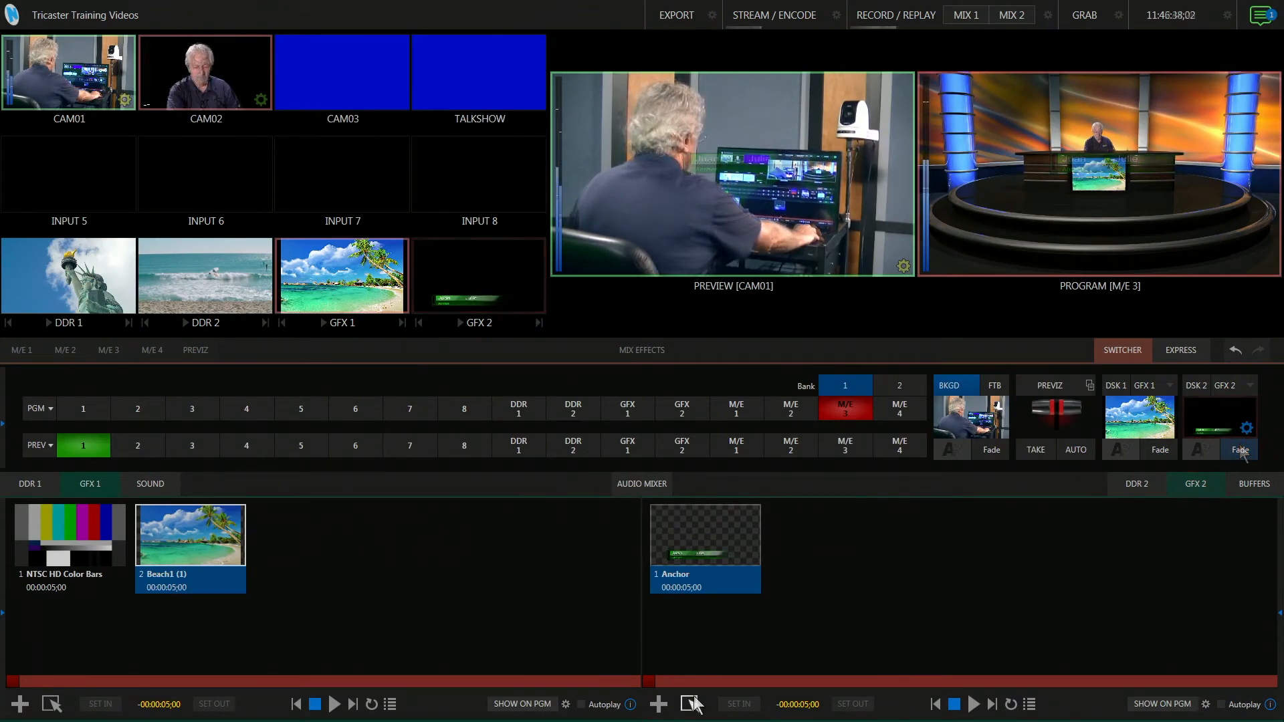
Step: Add the Emerald picture-box title as the second item in the GFX 2 playlist
{"action": "left_click", "coordinate": [658, 704]}
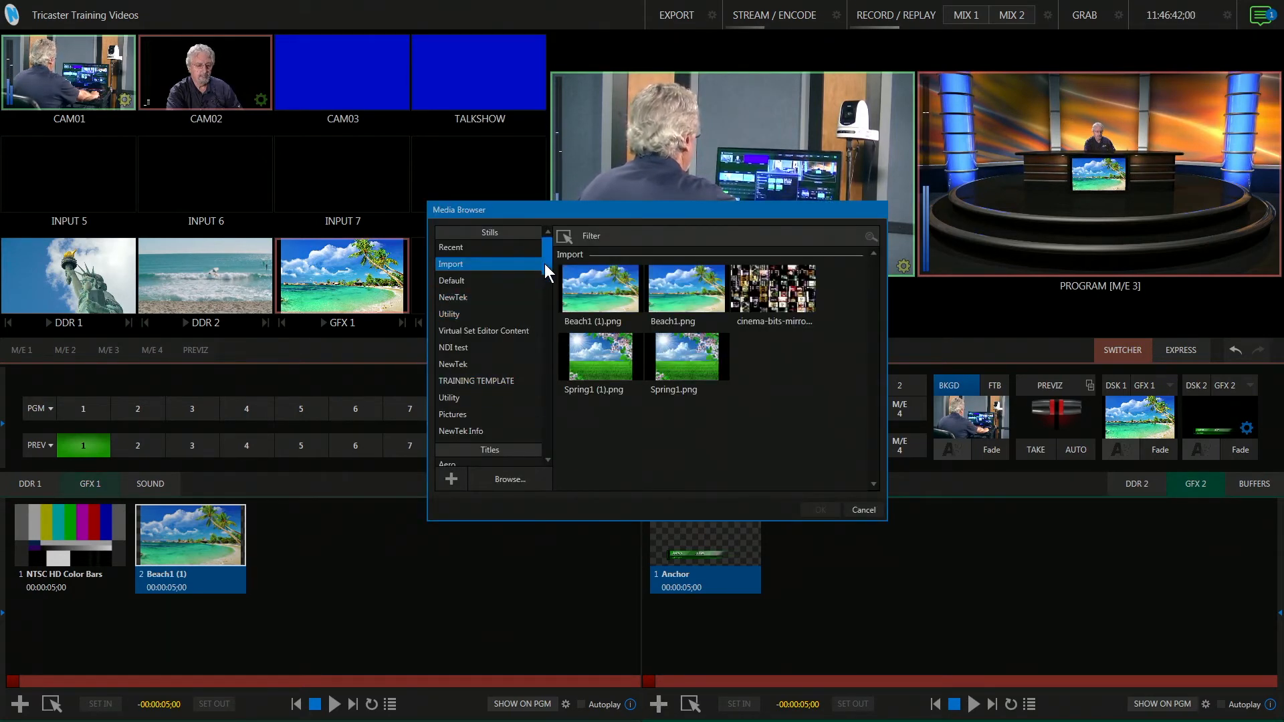
{"action": "scroll", "scroll_direction": "down", "scroll_amount": 3}
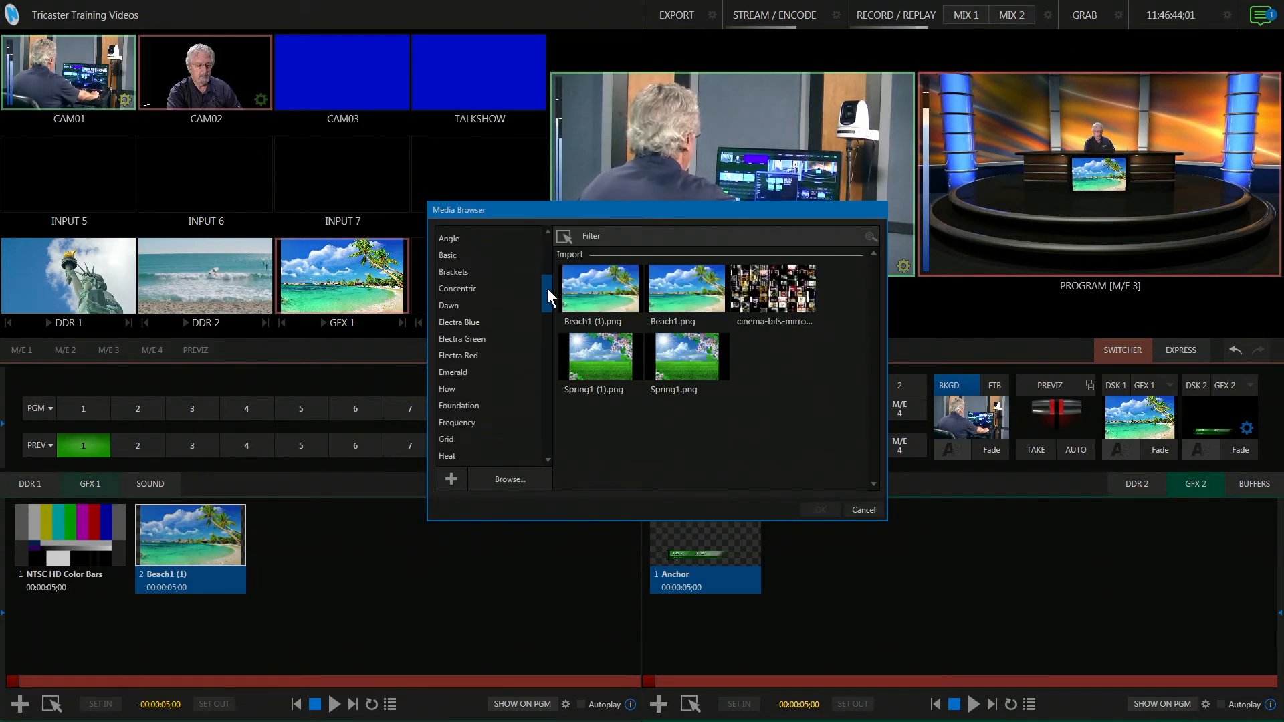
{"action": "left_click", "coordinate": [451, 302]}
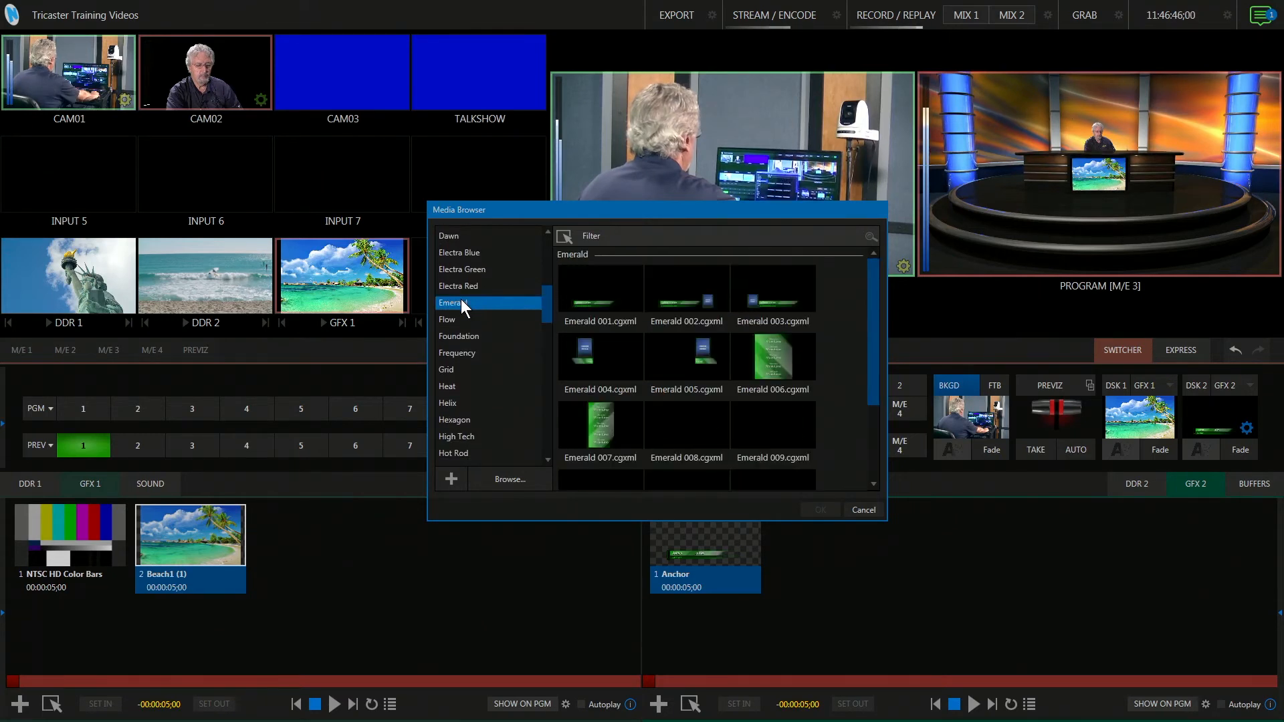
{"action": "left_click", "coordinate": [686, 289]}
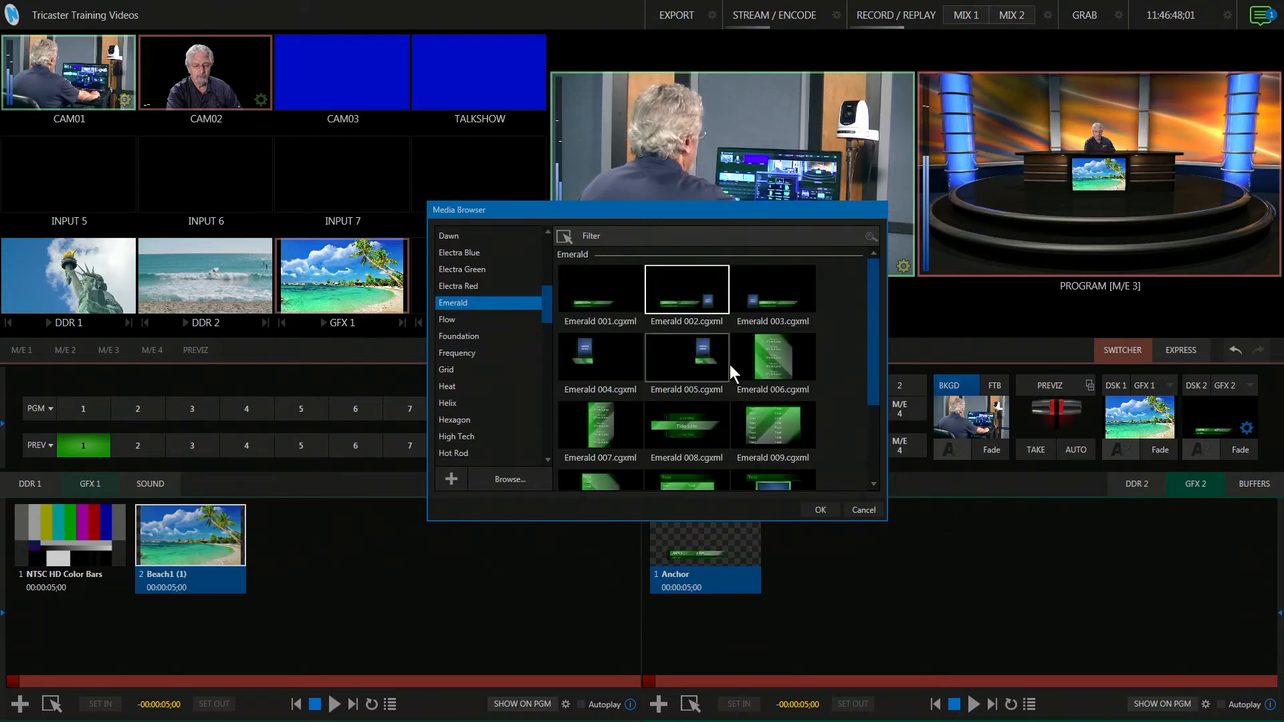
{"action": "left_click", "coordinate": [819, 509]}
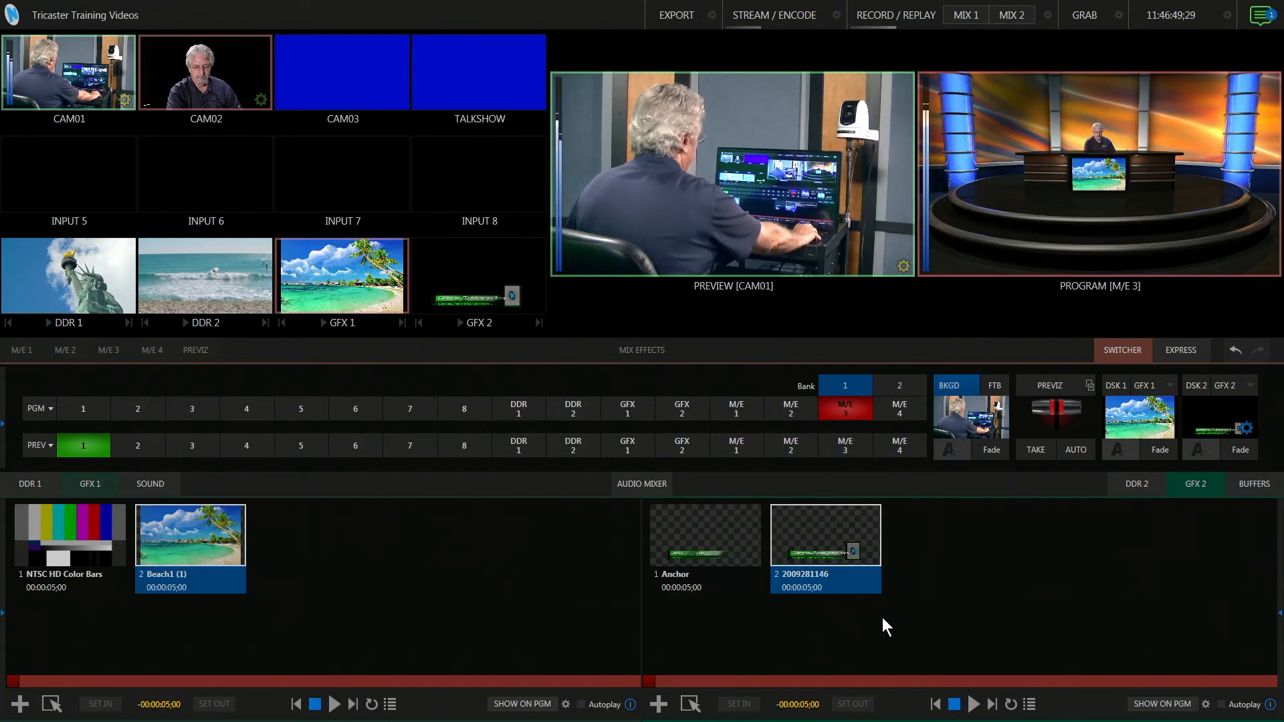
{"action": "mouse_move", "coordinate": [910, 590]}
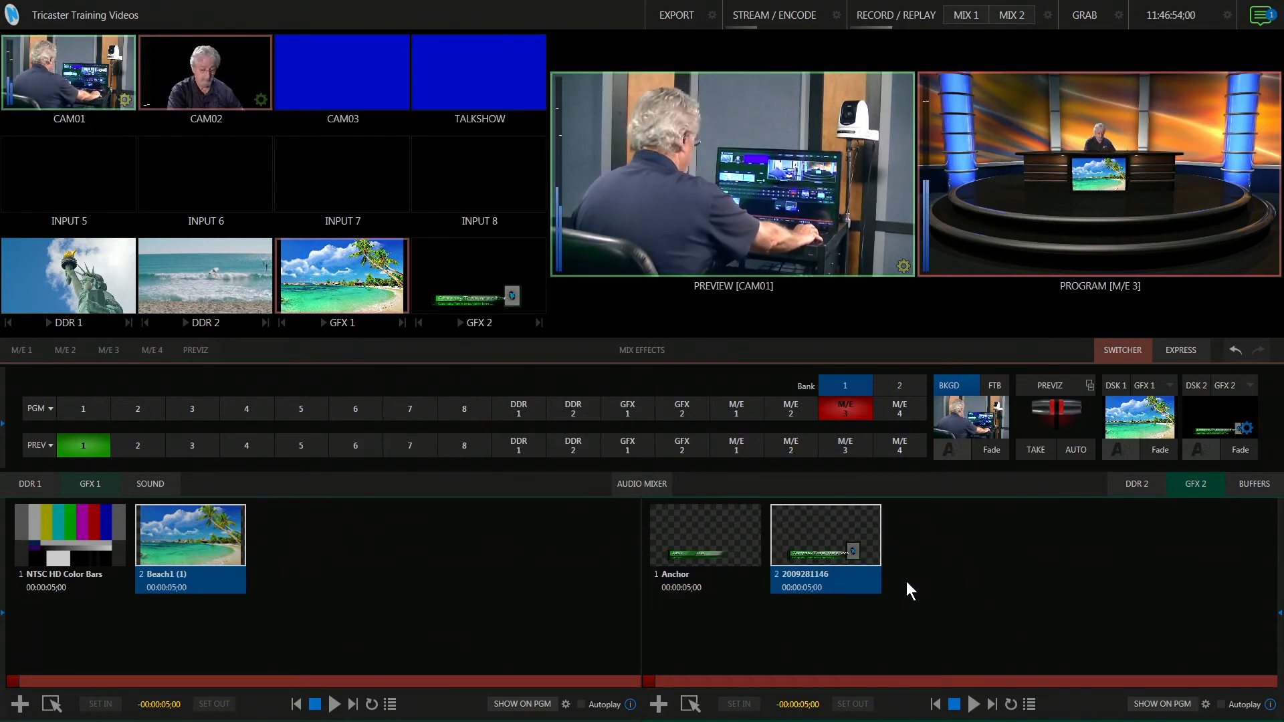
Step: Set the new title's picture box to Spring1.png and close the title editor
{"action": "double_click", "coordinate": [825, 535]}
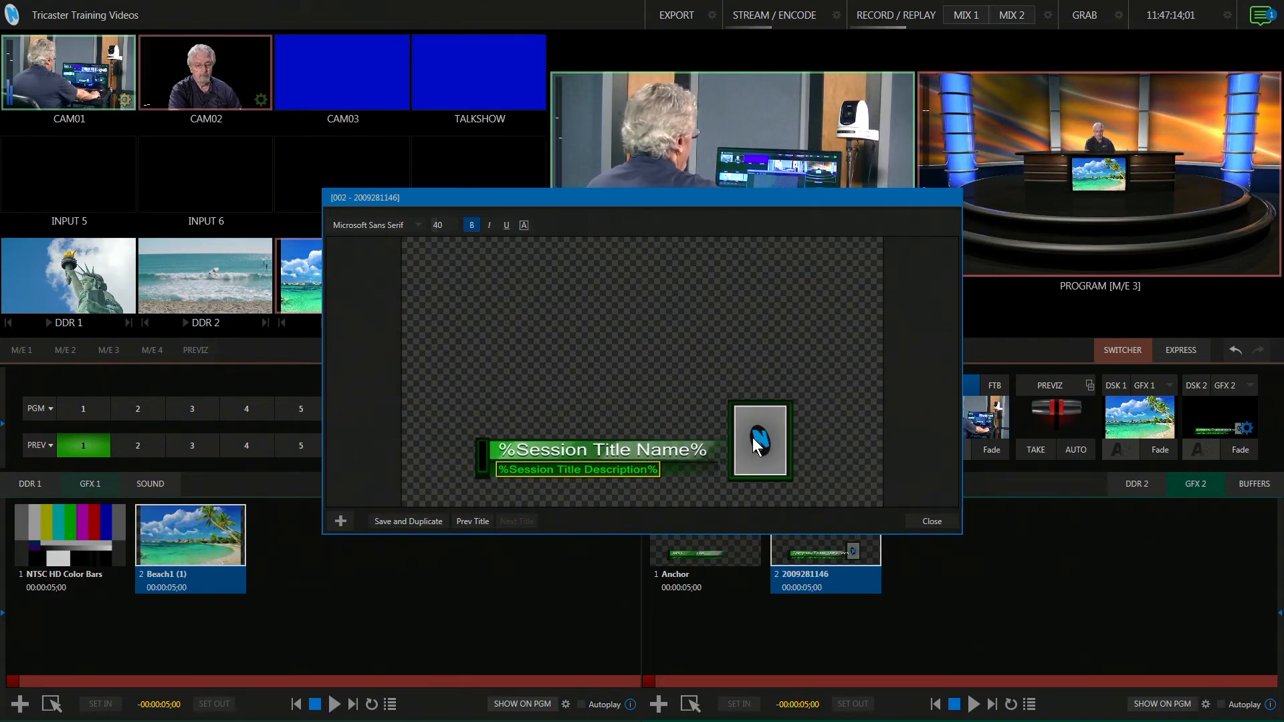
{"action": "right_click", "coordinate": [759, 440]}
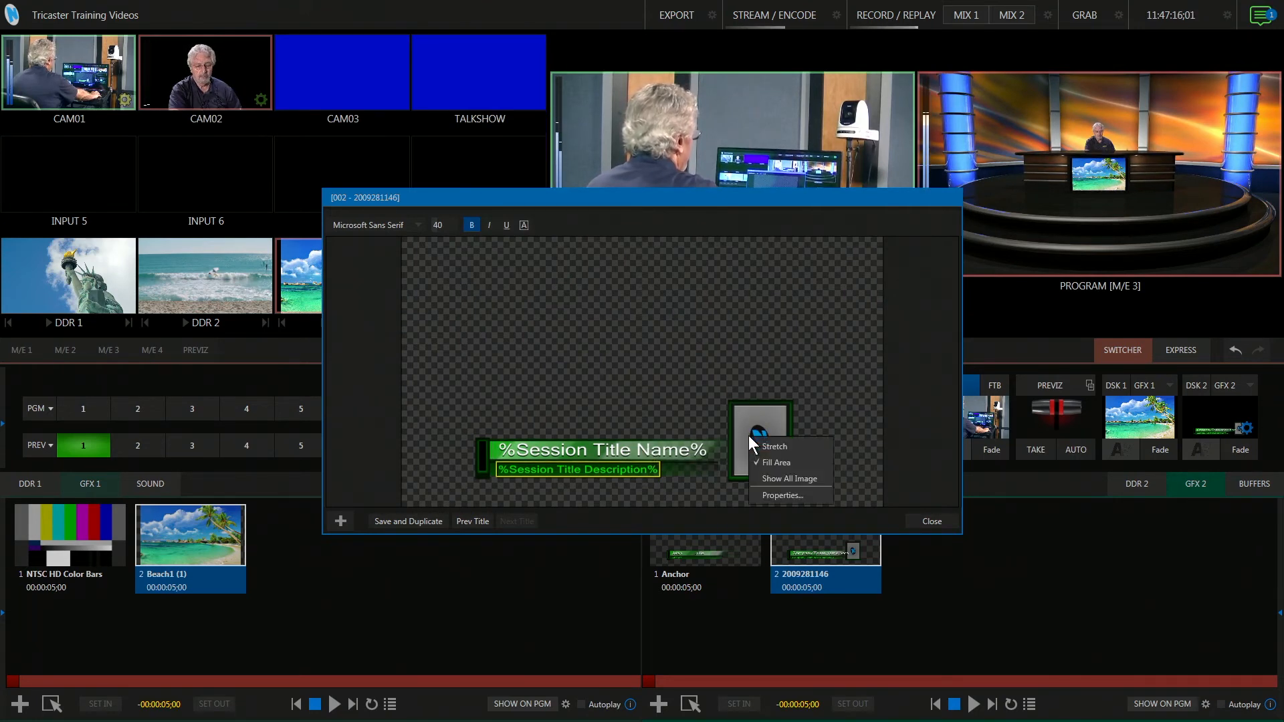
{"action": "left_click", "coordinate": [783, 495]}
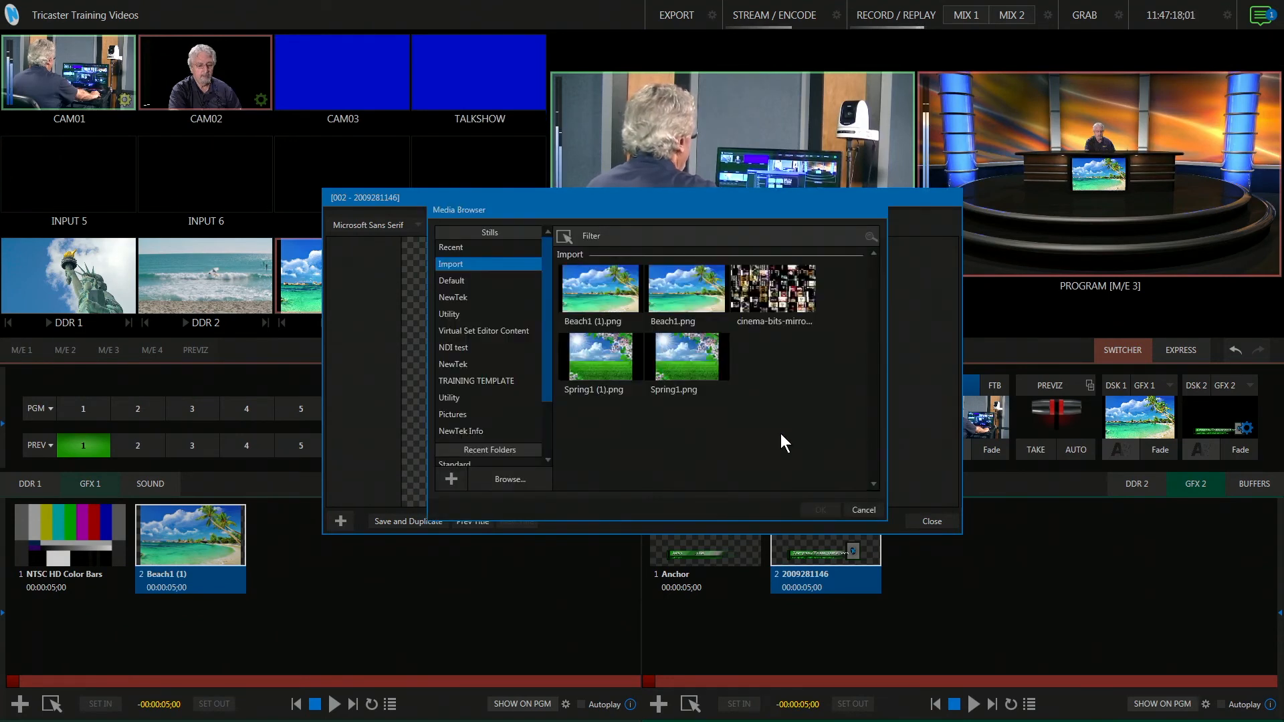
{"action": "mouse_move", "coordinate": [634, 479]}
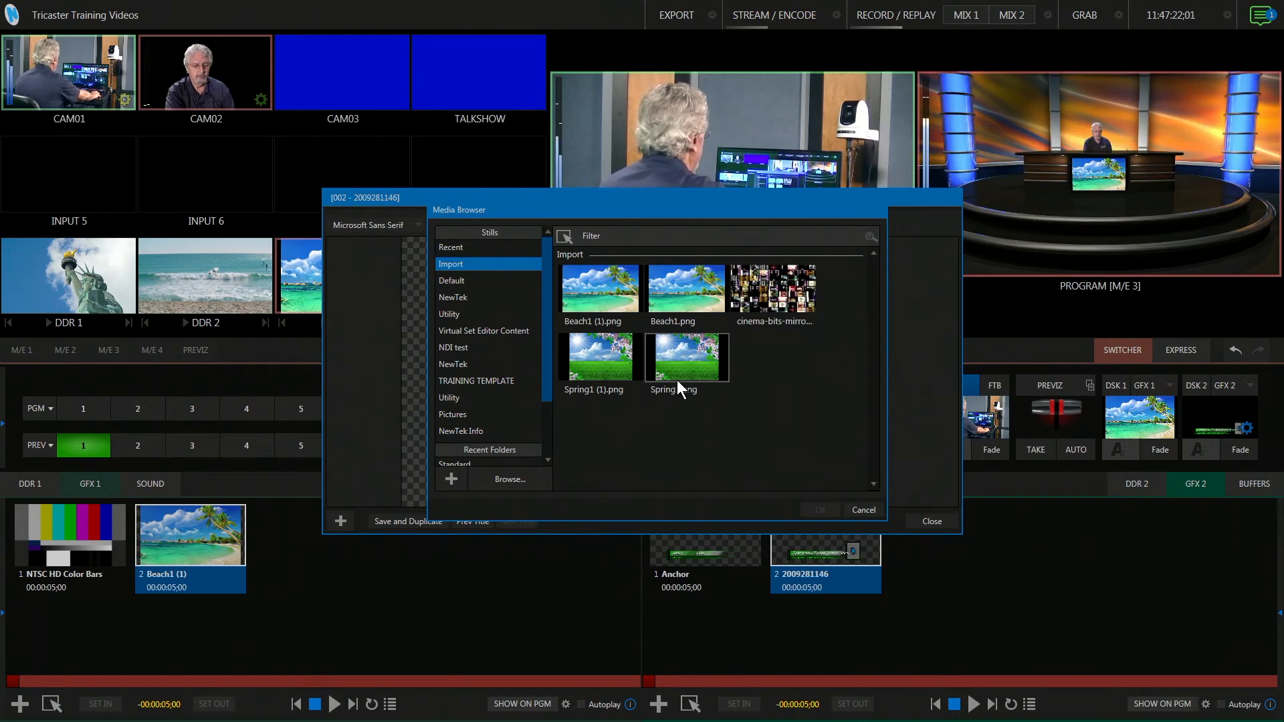
{"action": "left_click", "coordinate": [686, 355]}
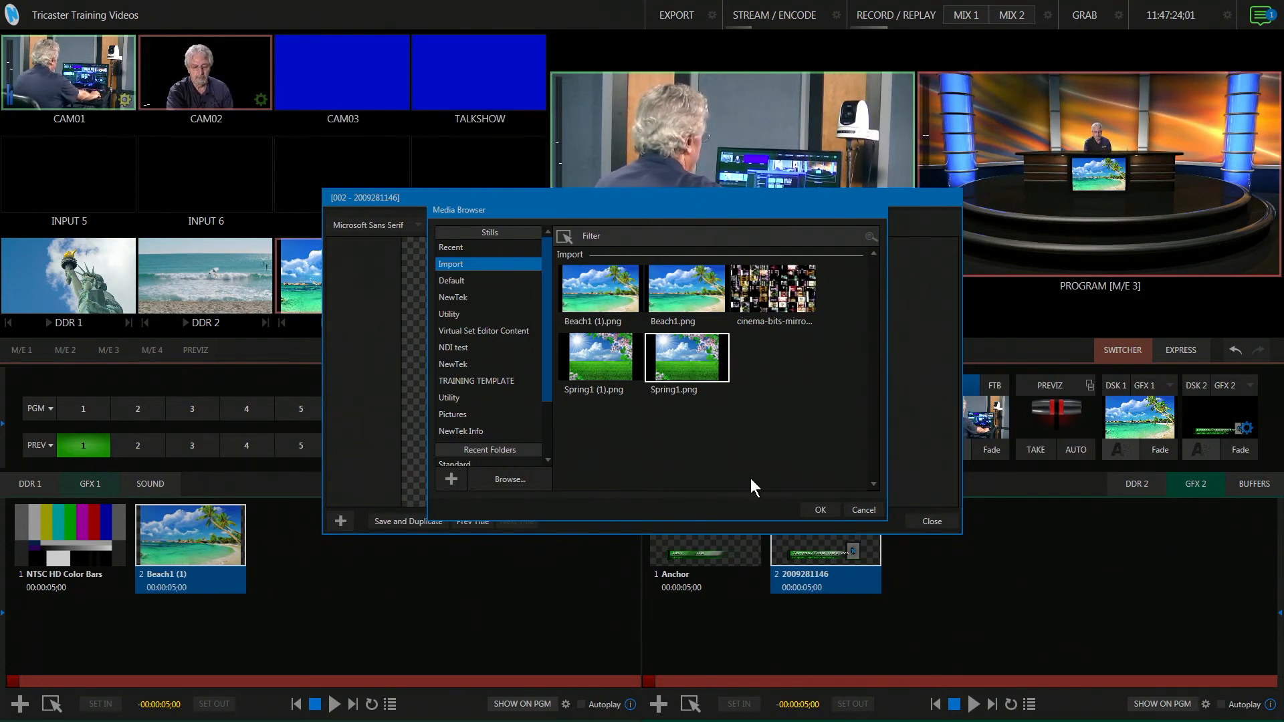
{"action": "left_click", "coordinate": [819, 509]}
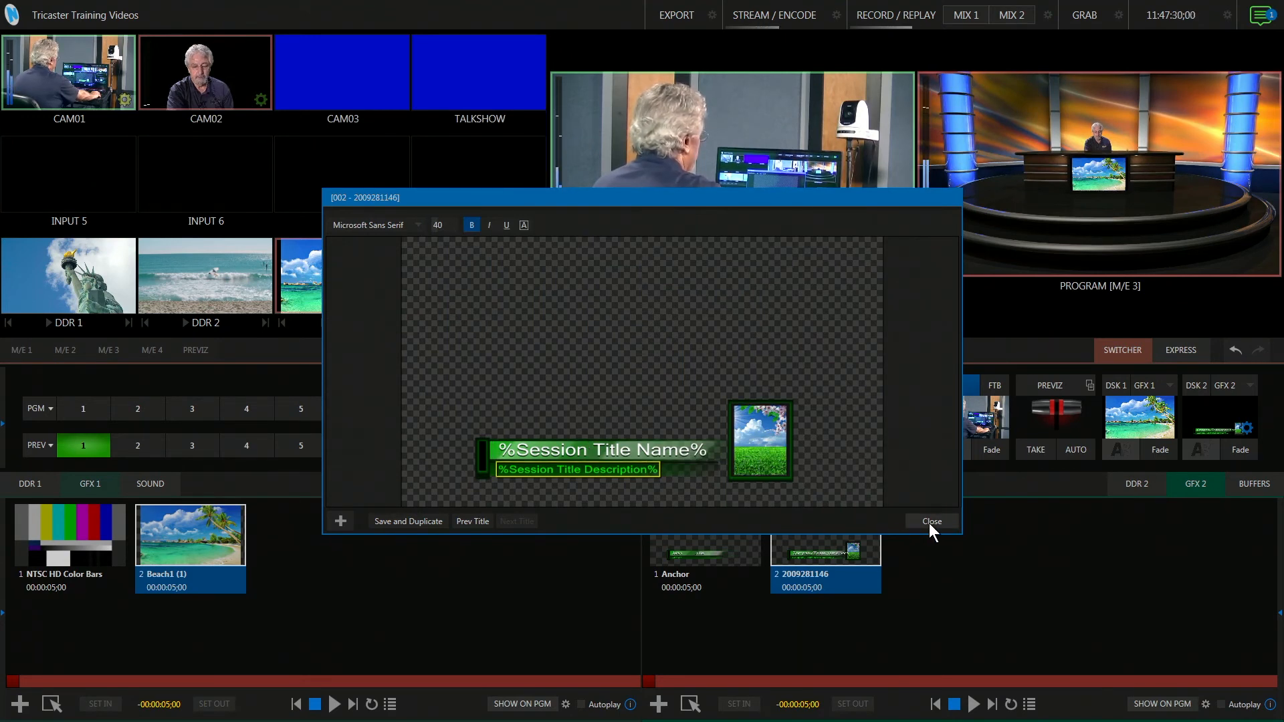
{"action": "left_click", "coordinate": [931, 521]}
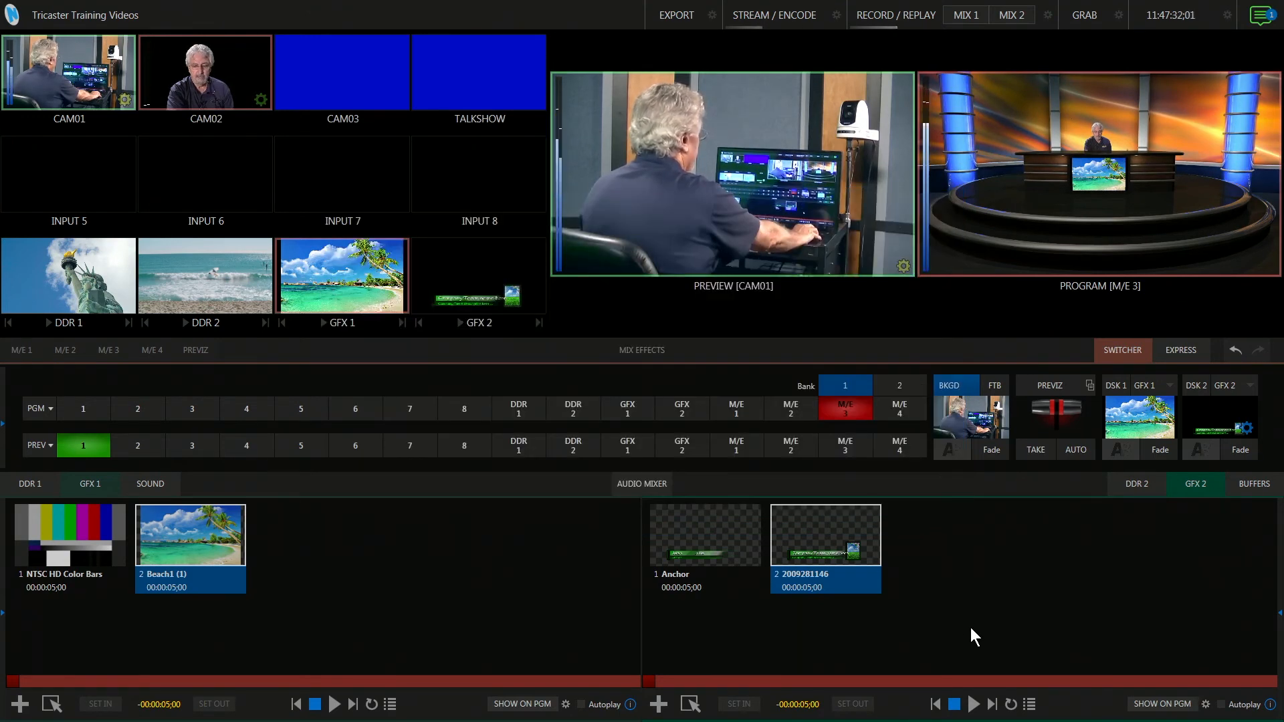
Step: Select the picture-box title in GFX 2, fade it on via DSK 2 and bring up its position settings
{"action": "left_click", "coordinate": [705, 535]}
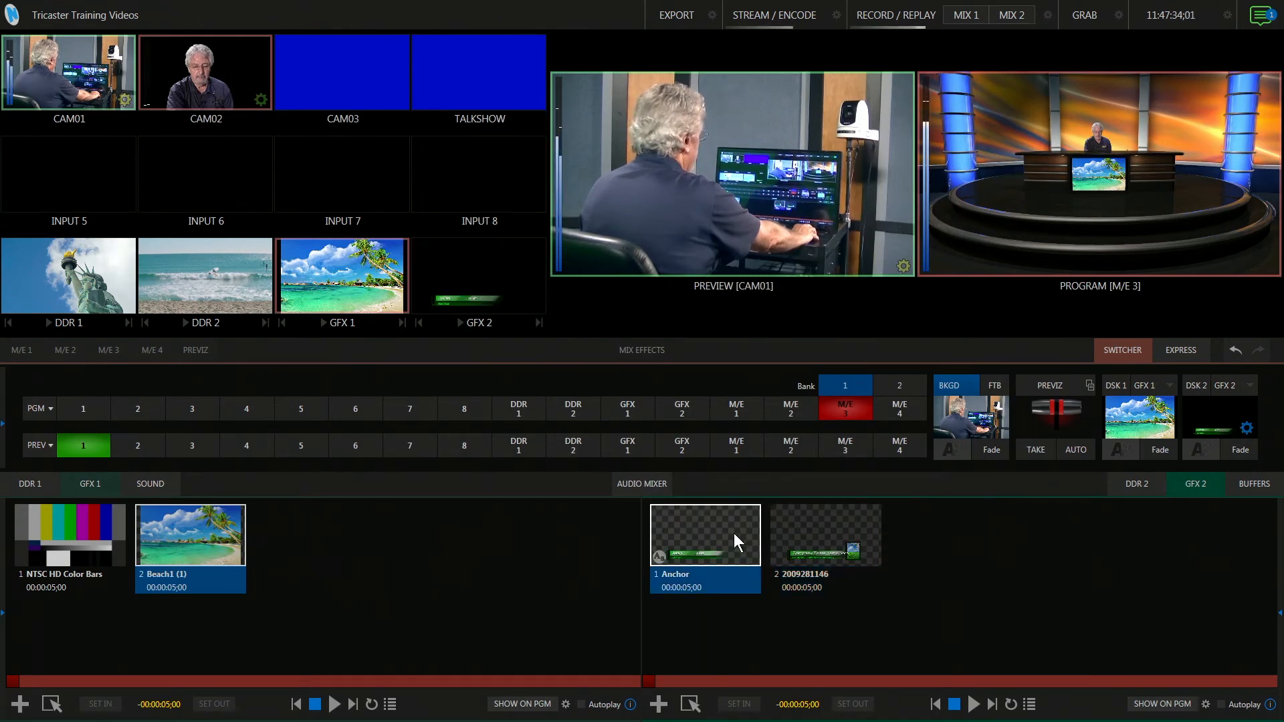
{"action": "left_click", "coordinate": [825, 534]}
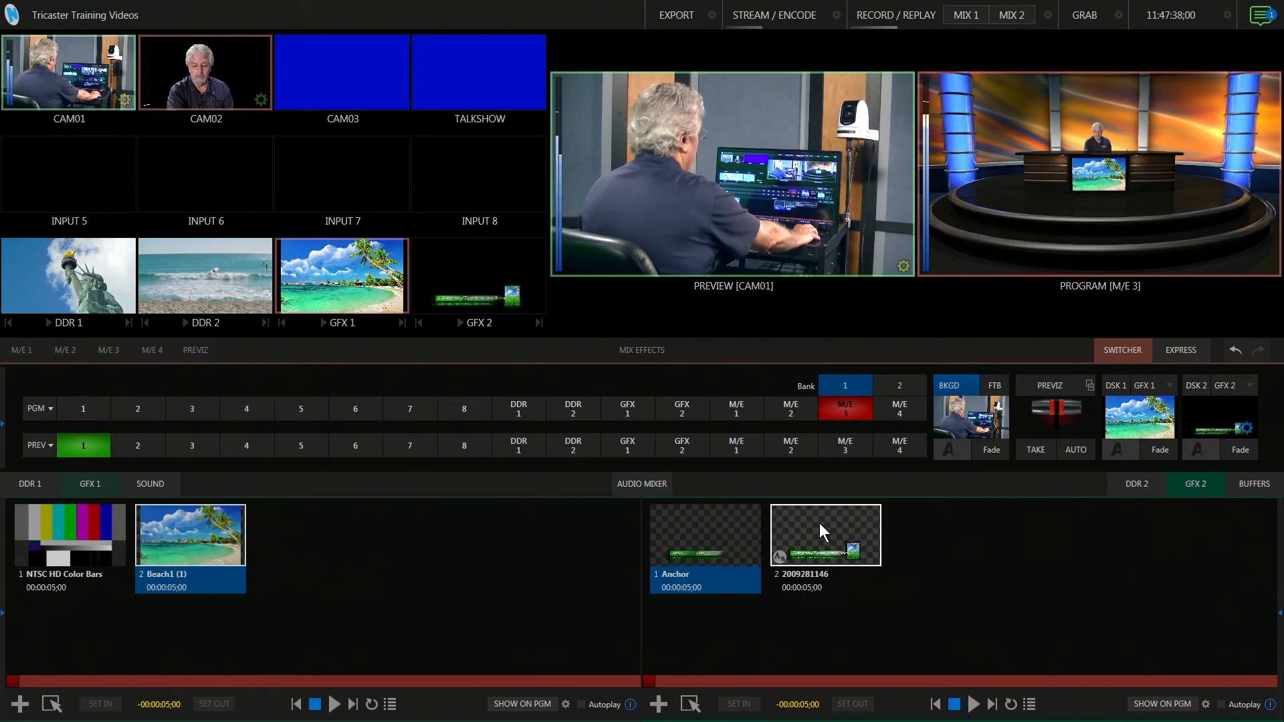
{"action": "left_click", "coordinate": [825, 535]}
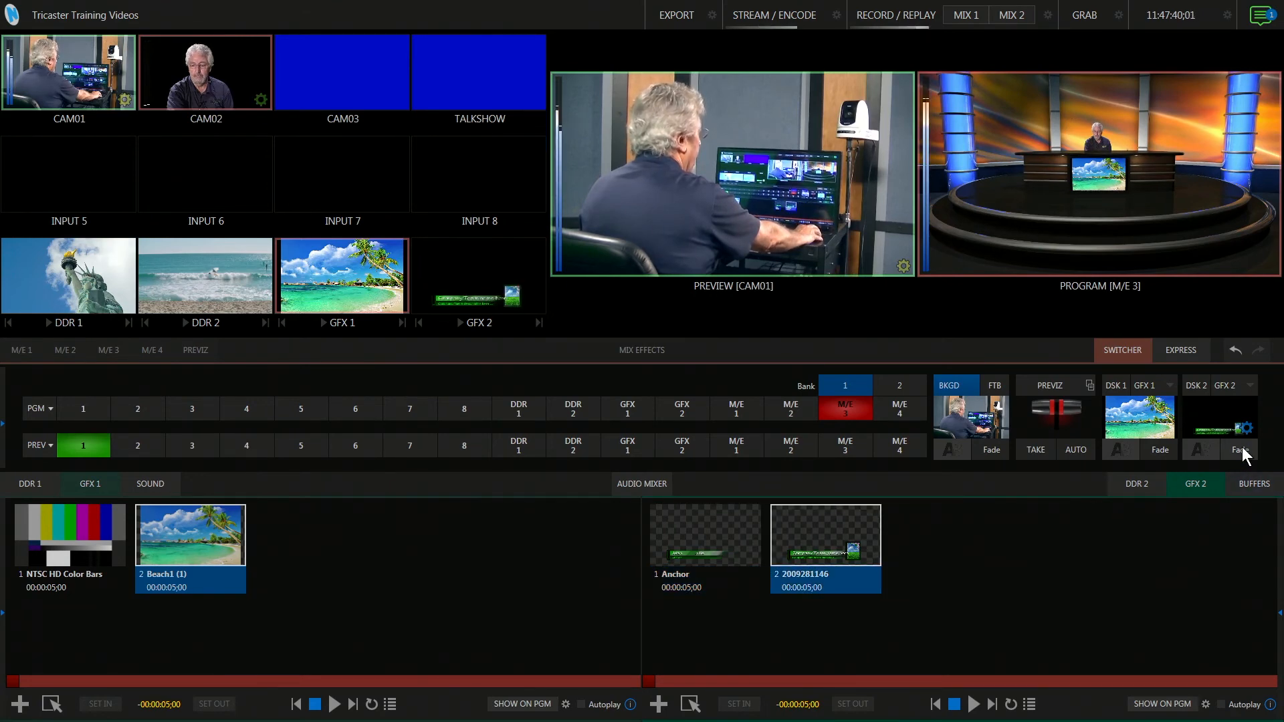
{"action": "left_click", "coordinate": [1239, 449]}
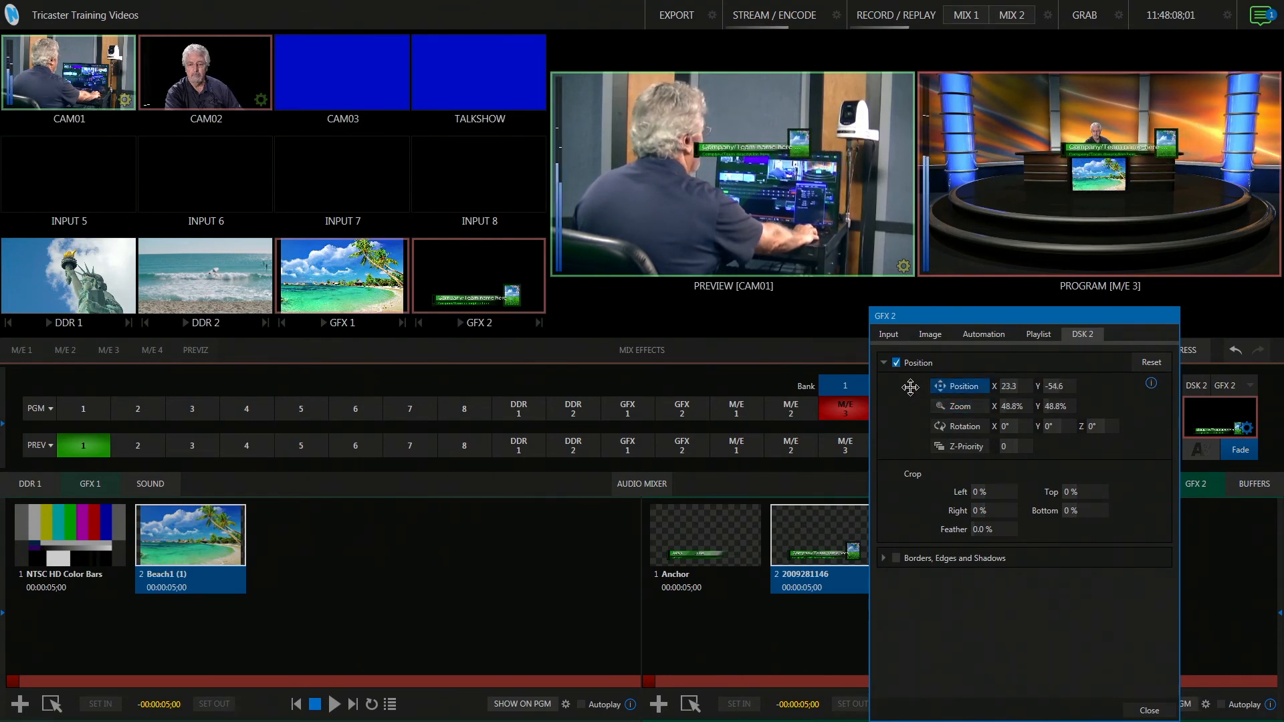
Step: Move the picture-box title left and up, close the settings, and transition CAM01 to program
{"action": "left_click_drag", "start_coordinate": [909, 387], "coordinate": [889, 407]}
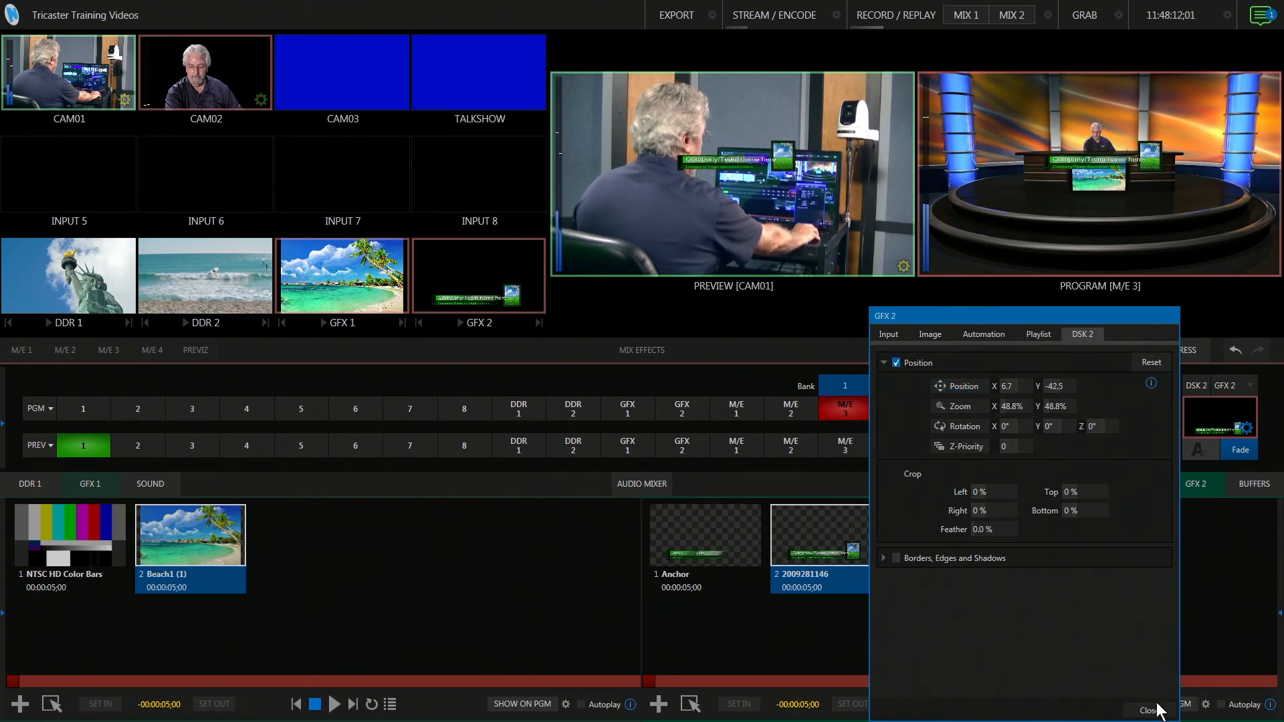
{"action": "left_click", "coordinate": [1145, 710]}
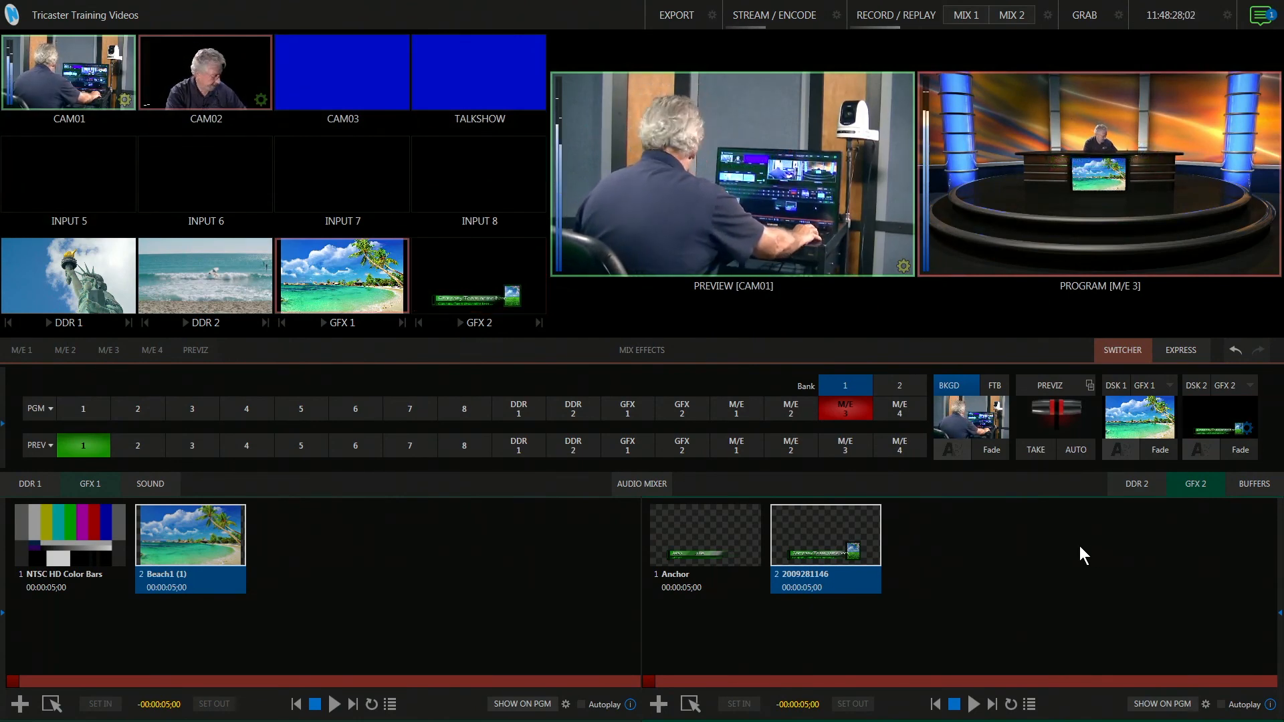
{"action": "left_click", "coordinate": [1034, 449]}
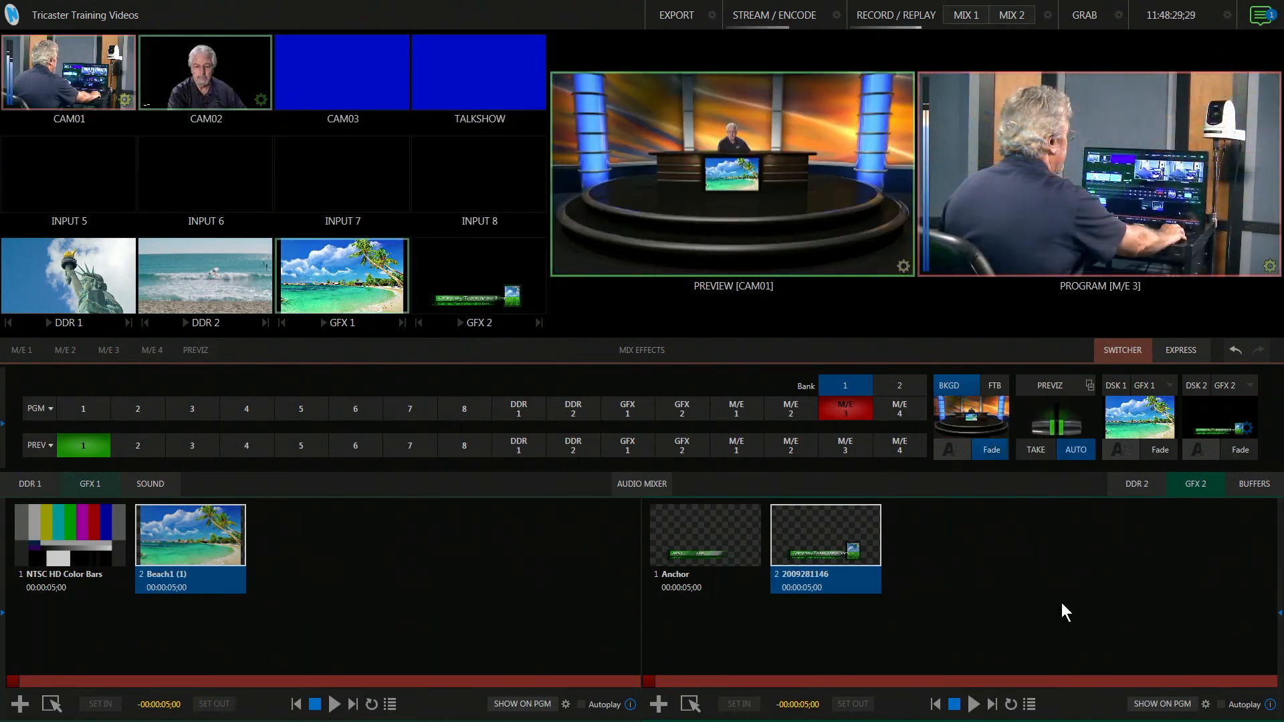